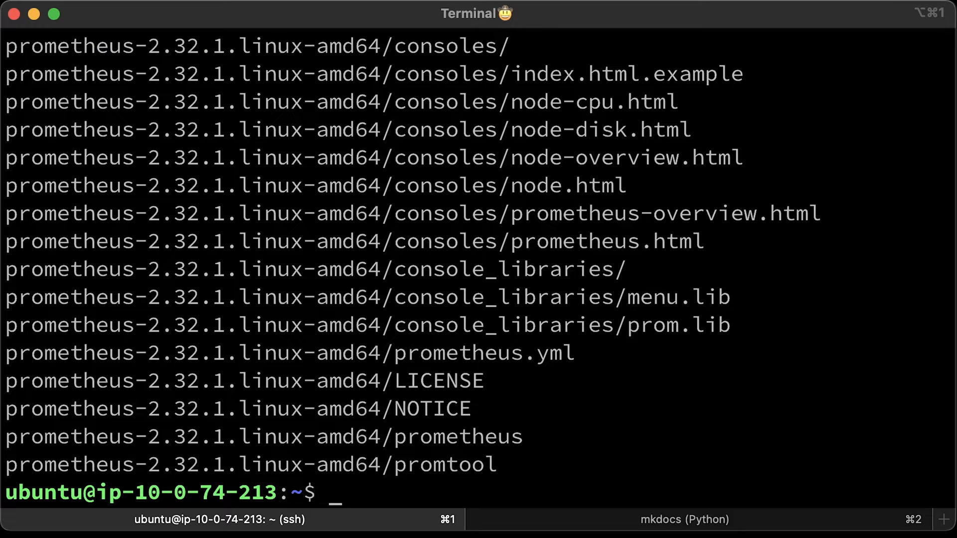
Create /data and /etc/prometheus, move consoles there, chown to prometheus, verify with prometheus --help, and start editing prometheus.service
{"action": "type", "text": "sudo mkdir -p /data /etc/prometheus"}
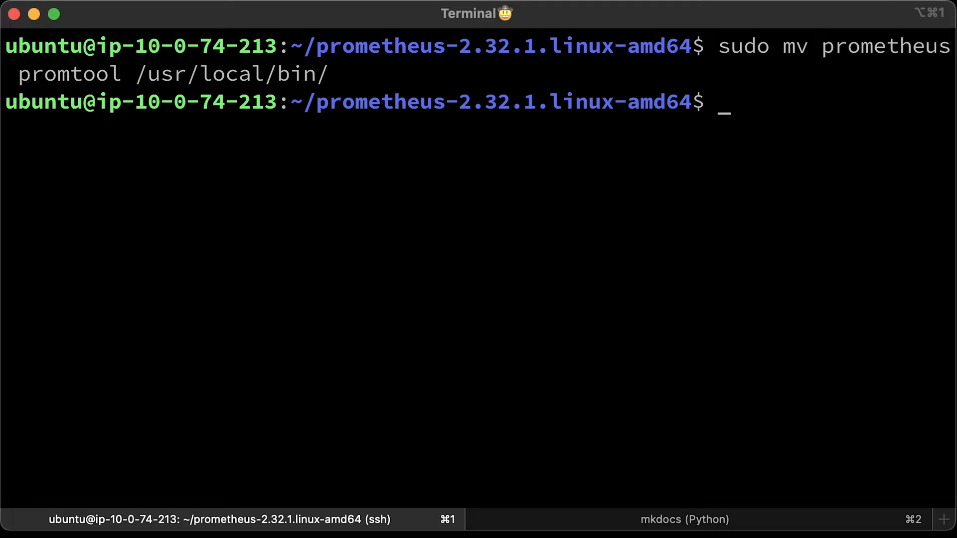
{"action": "type", "text": "sudo mv consoles/ console_libraries/ /etc/prometheus/"}
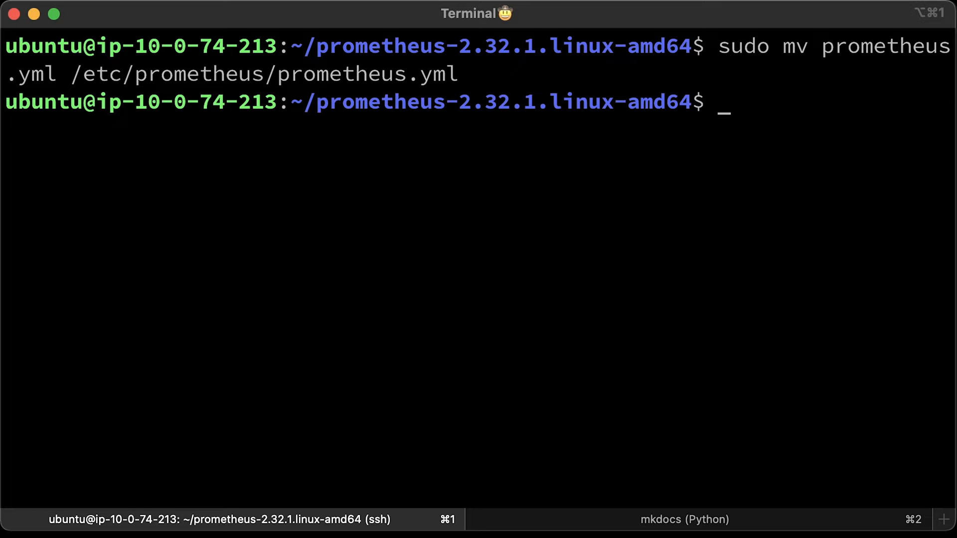
{"action": "type", "text": "sudo chown -R prometheus:prometheus /etc/prometheus/ /data/"}
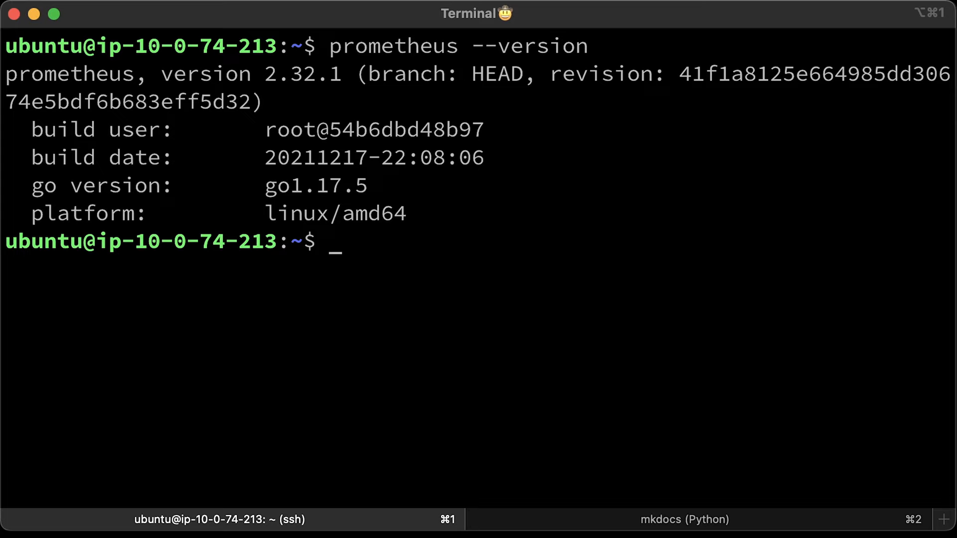
{"action": "type", "text": "prometheus --help"}
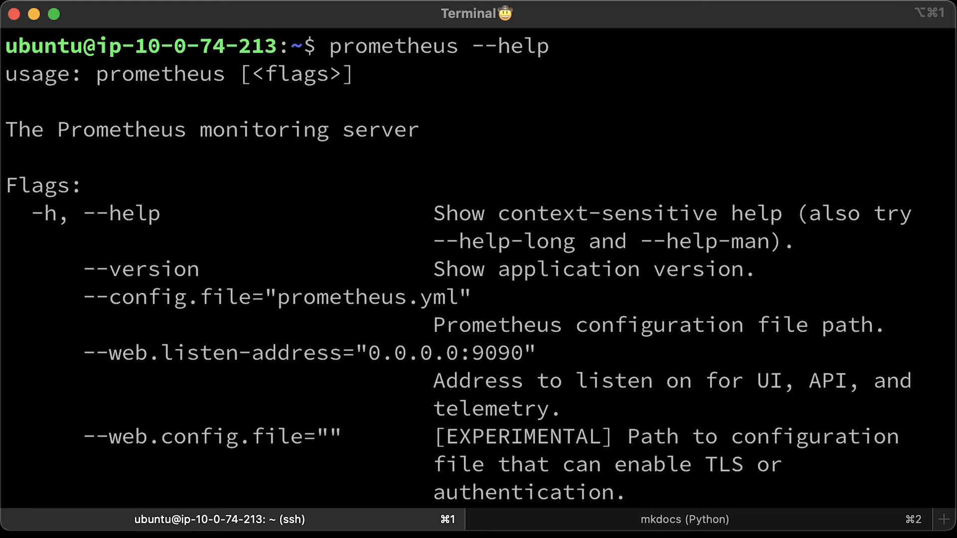
{"action": "type", "text": "sudo vim /etc/systemd/system/prometheus.service"}
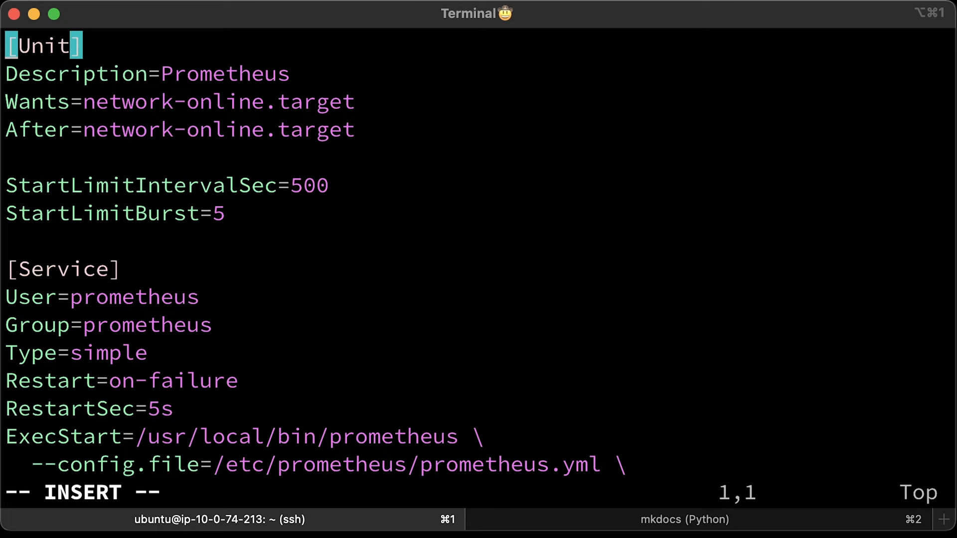
Scroll through the prometheus.service unit with ExecStart flags and the Install section
{"action": "scroll", "scroll_direction": "down", "scroll_amount": 3}
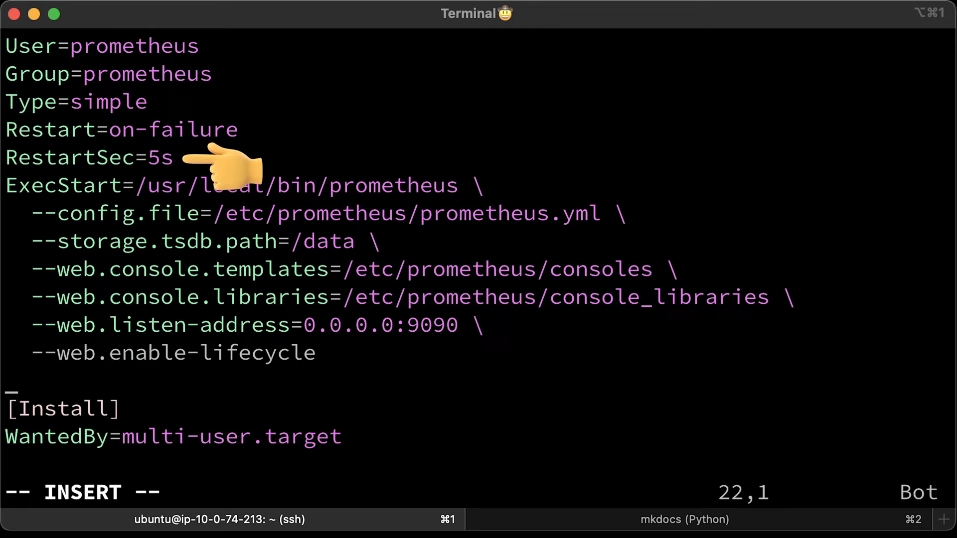
{"action": "mouse_move", "coordinate": [278, 70]}
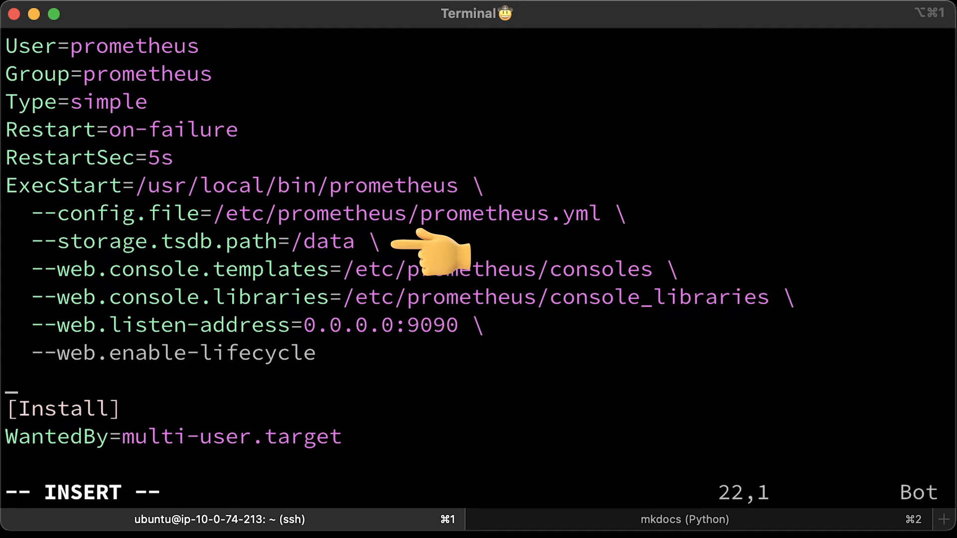
{"action": "mouse_move", "coordinate": [534, 335]}
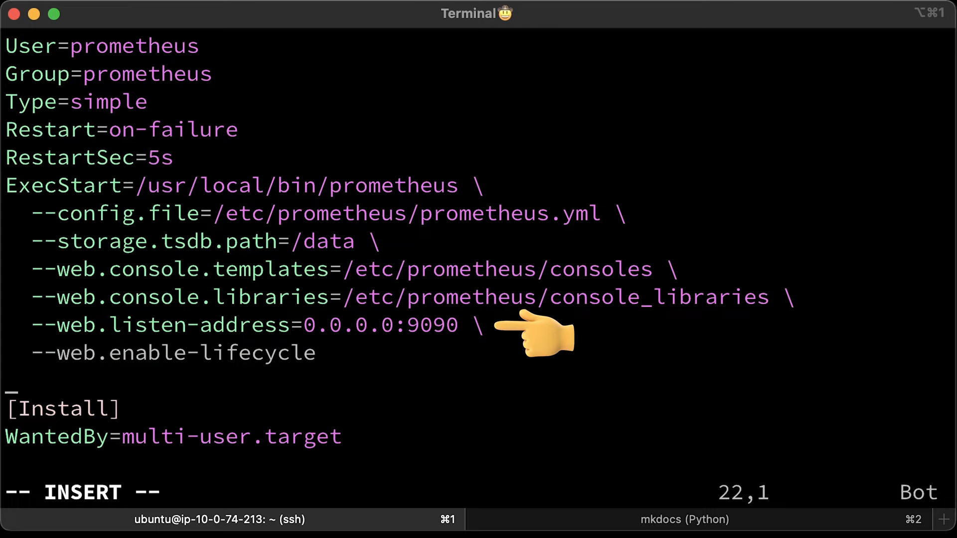
{"action": "mouse_move", "coordinate": [366, 363]}
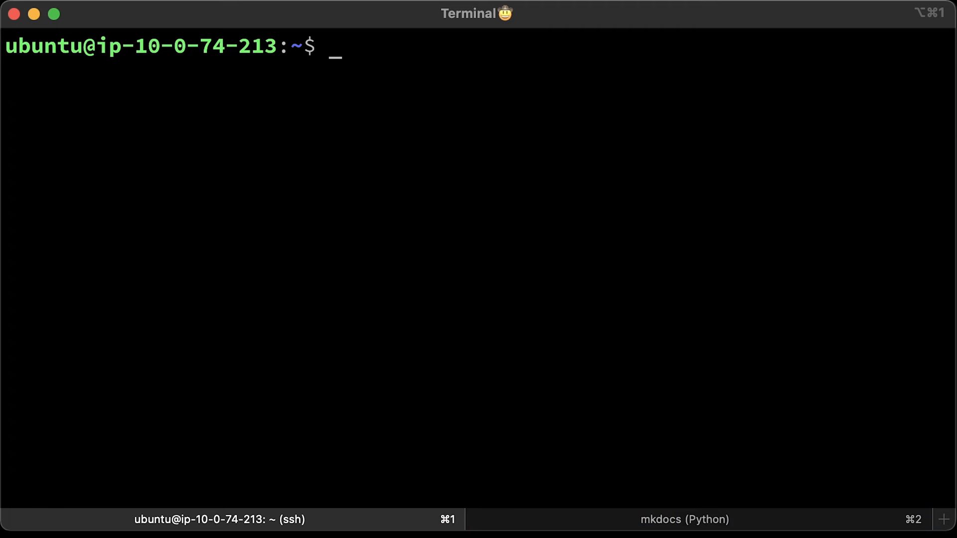
Add a node_exporter user, extract node_exporter-1.3.1.linux-amd64.tar.gz and start the node_exporter service
{"action": "type", "text": "sudo useradd \\"}
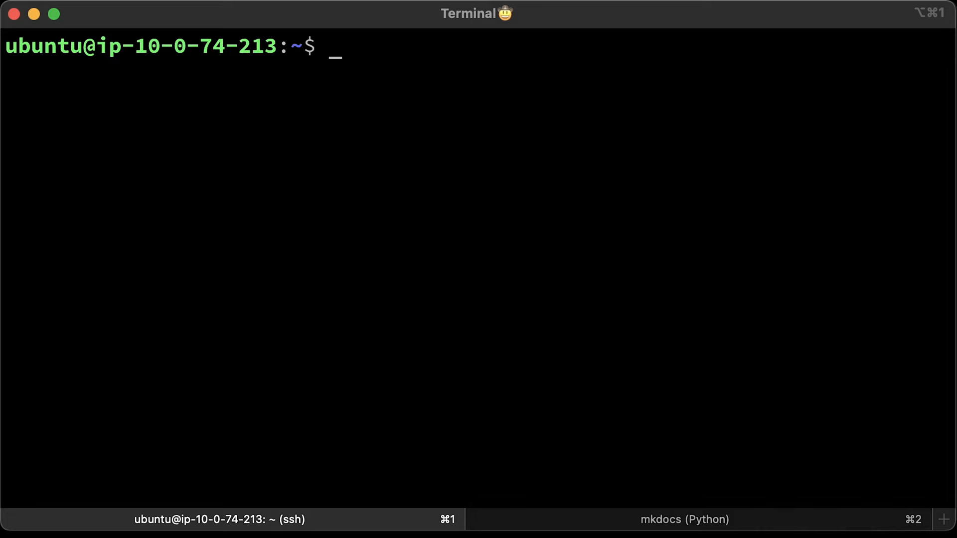
{"action": "type", "text": "tar -xvf node_exporter-1.3.1.linux-amd64.tar.gz"}
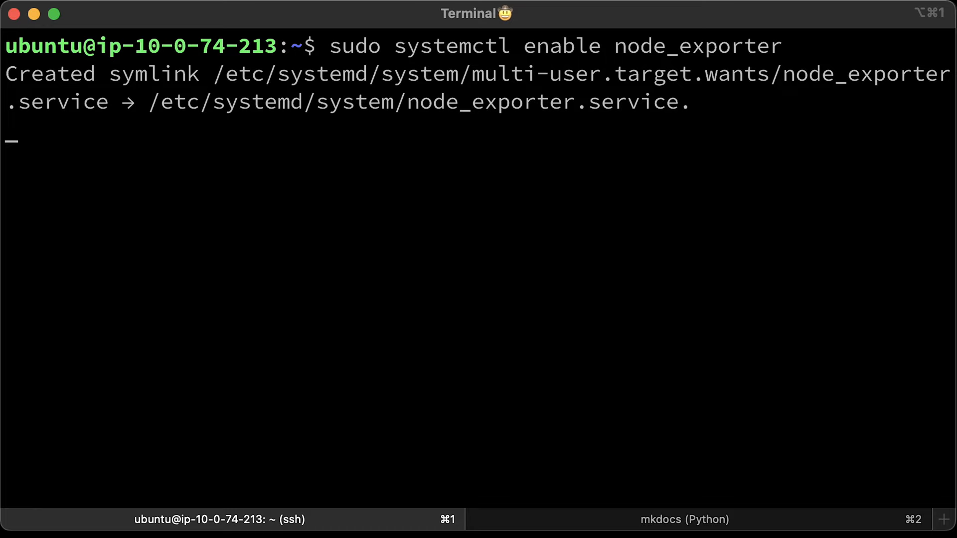
{"action": "type", "text": "sudo systemctl start node_exporter"}
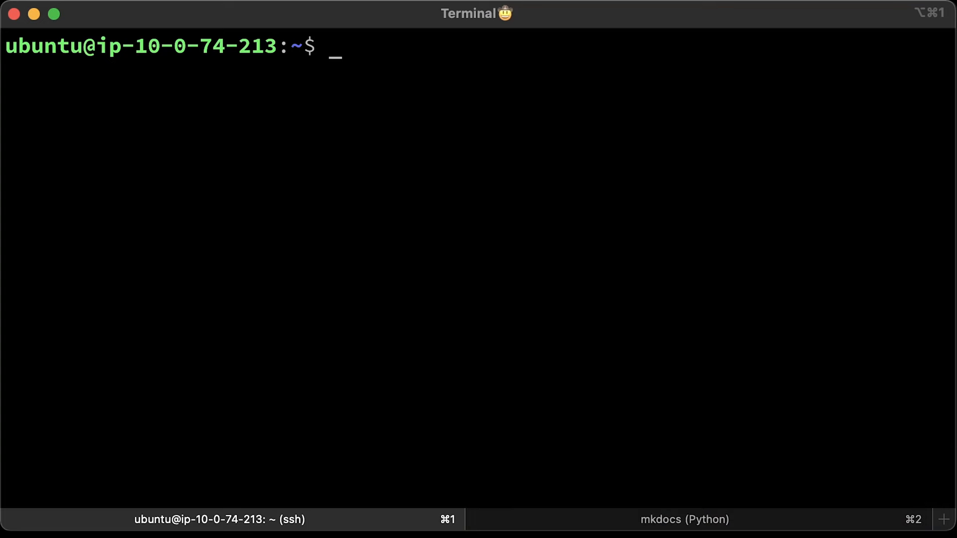
Edit /etc/prometheus/prometheus.yml and reload Prometheus via curl POST to localhost:9090/-/reload
{"action": "type", "text": "sudo vim /etc/prometheus/prometheus.yml"}
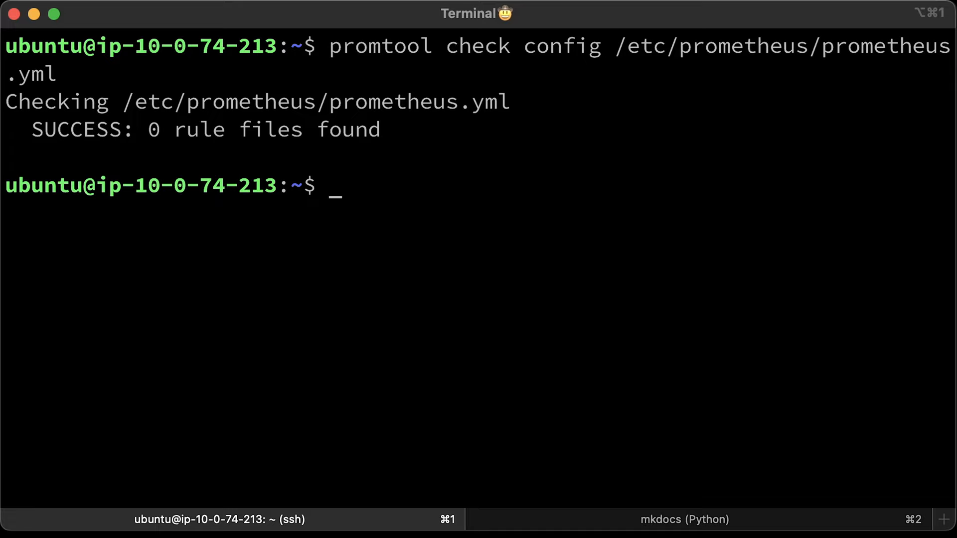
{"action": "type", "text": "curl -X POST http://localhost:9090/-/reload"}
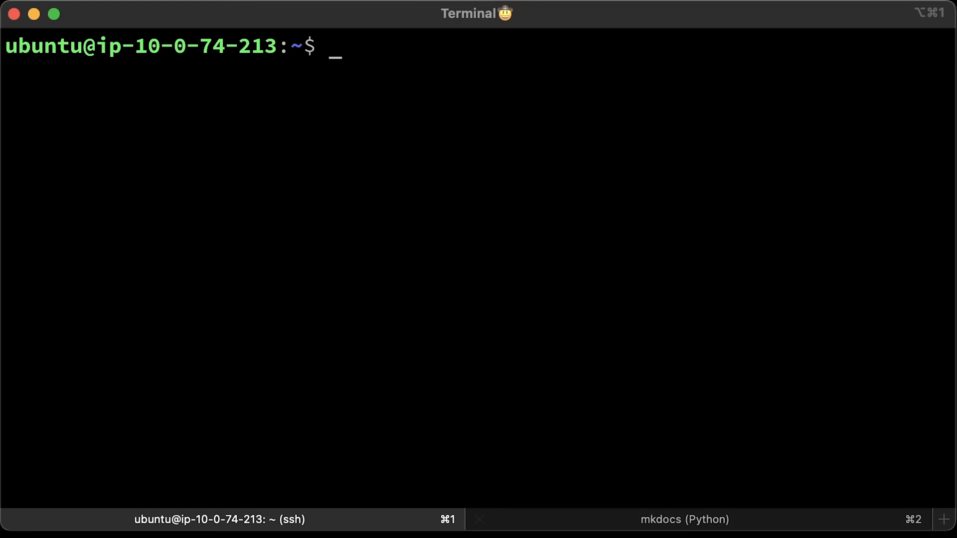
Install apt-transport-https, add the packages.grafana.com deb repo to grafana.list and enable grafana-server
{"action": "type", "text": "sudo apt-get install -y apt-transport-https software-properties-common"}
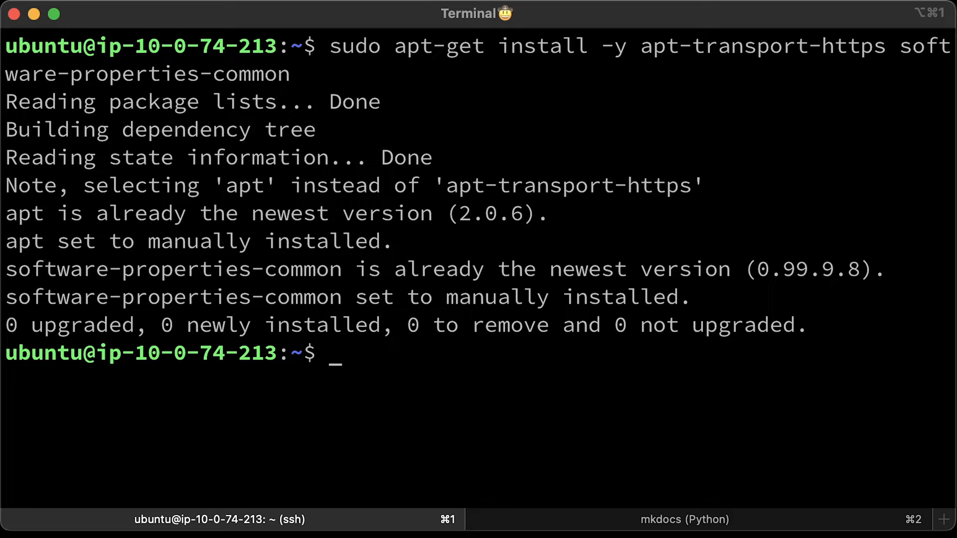
{"action": "type", "text": "echo \"deb https://packages.grafana.com/oss/deb stable main\" | sudo tee -a /etc/apt/sources.list.d/grafana.list"}
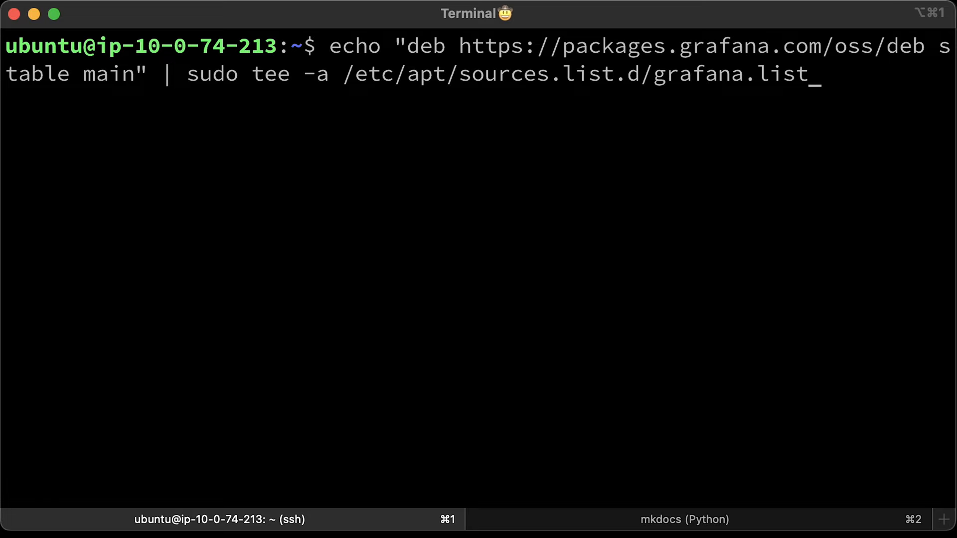
{"action": "key", "text": "Return"}
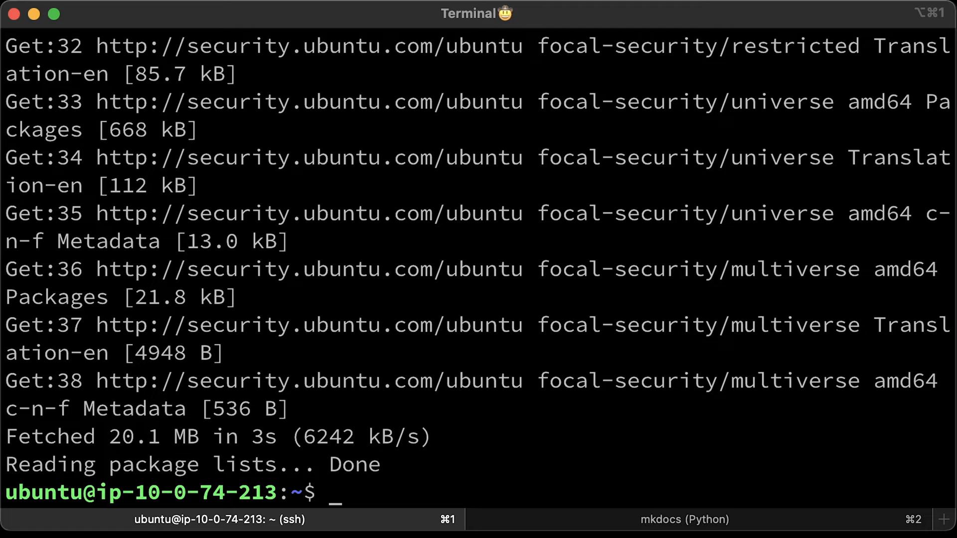
{"action": "type", "text": "sudo systemctl enable grafana-server"}
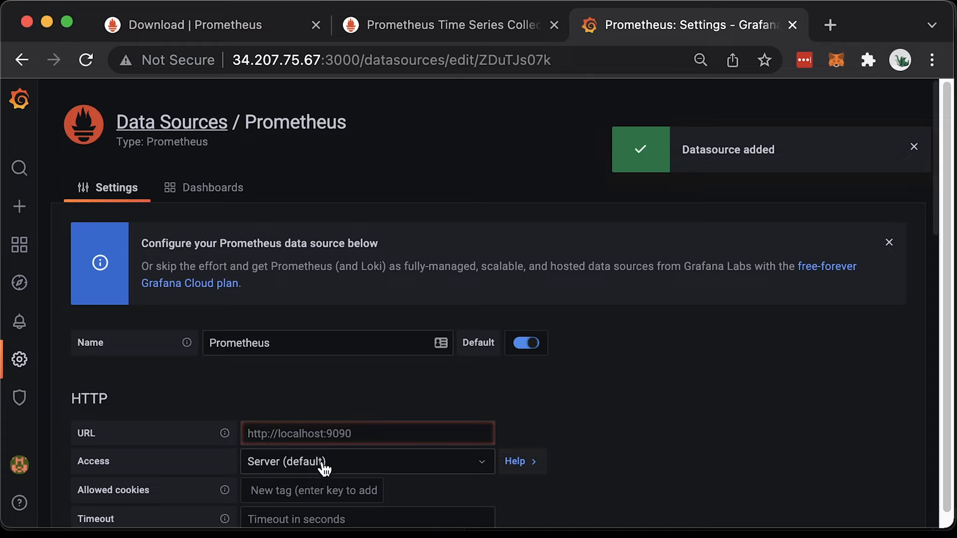
Save & test the Prometheus data source at localhost:9090, confirming it is working
{"action": "scroll", "scroll_direction": "down", "scroll_amount": 3}
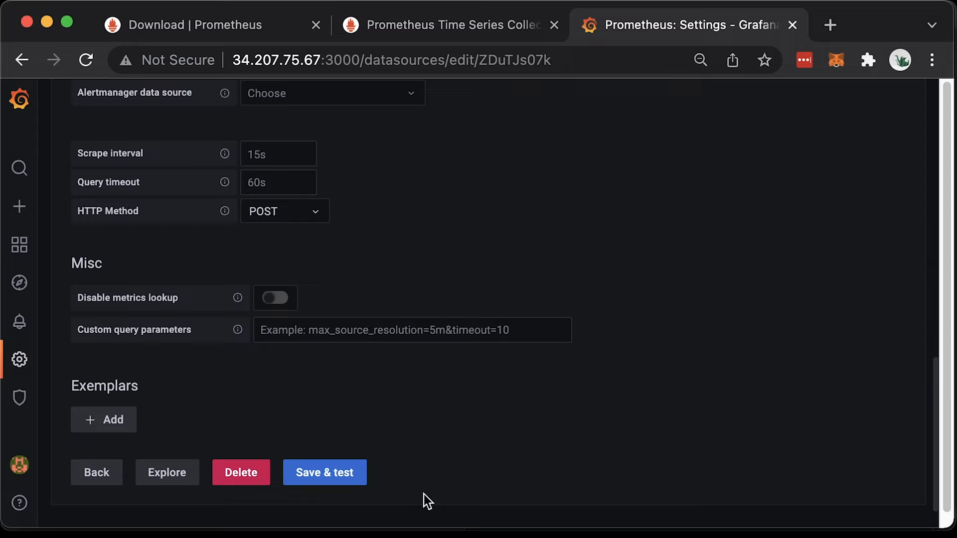
{"action": "left_click", "coordinate": [324, 472]}
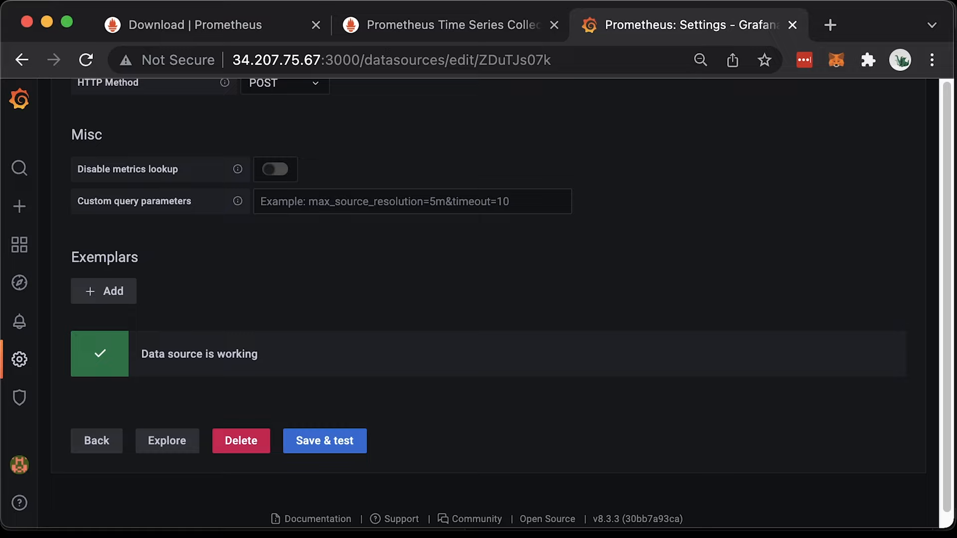
{"action": "mouse_move", "coordinate": [241, 441]}
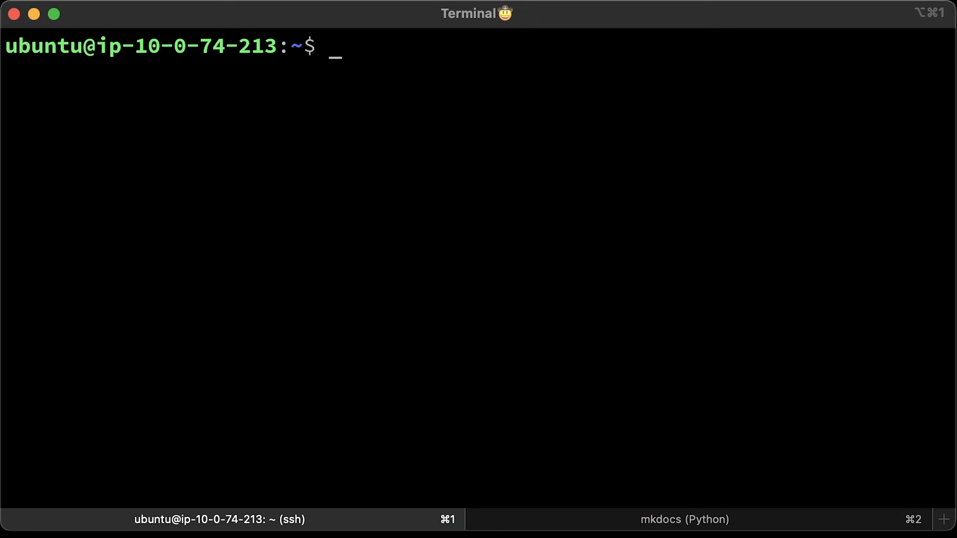
Edit /etc/grafana/provisioning/datasources/datasources.yaml in vim
{"action": "type", "text": "sudo vim /etc/grafana/provisioning/datasources/datasources.yaml"}
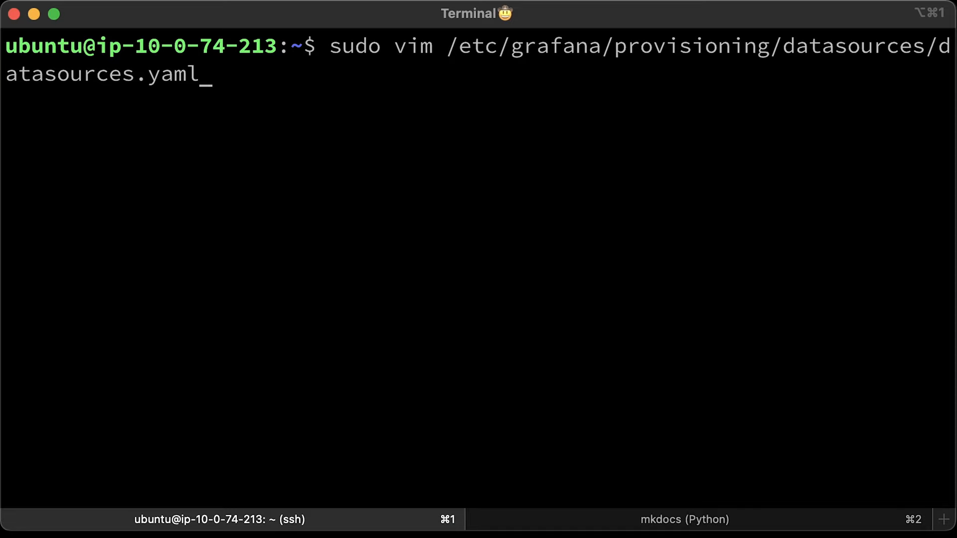
{"action": "key", "text": "enter"}
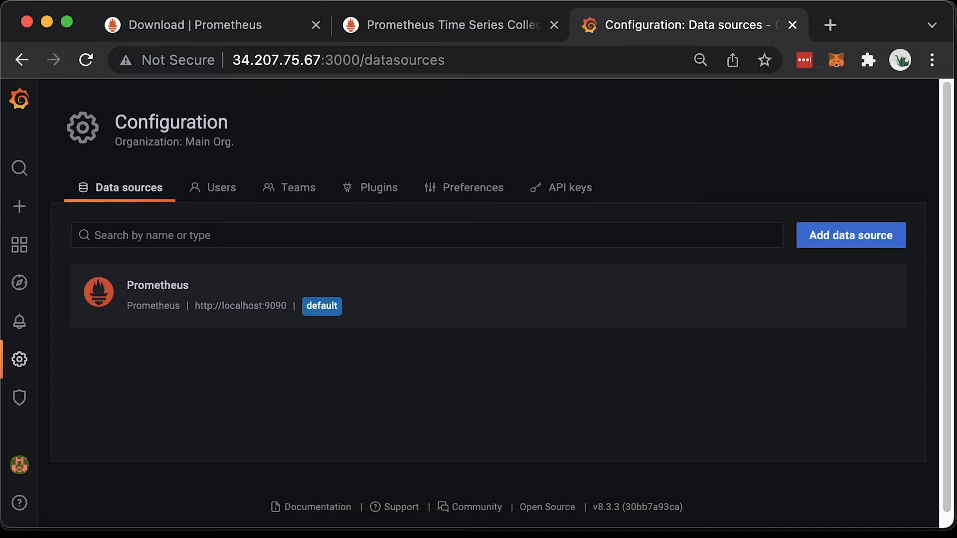
Execute scrape_duration_seconds in Prometheus, showing series for the prometheus and node_export jobs, then head to Grafana
{"action": "left_click", "coordinate": [448, 25]}
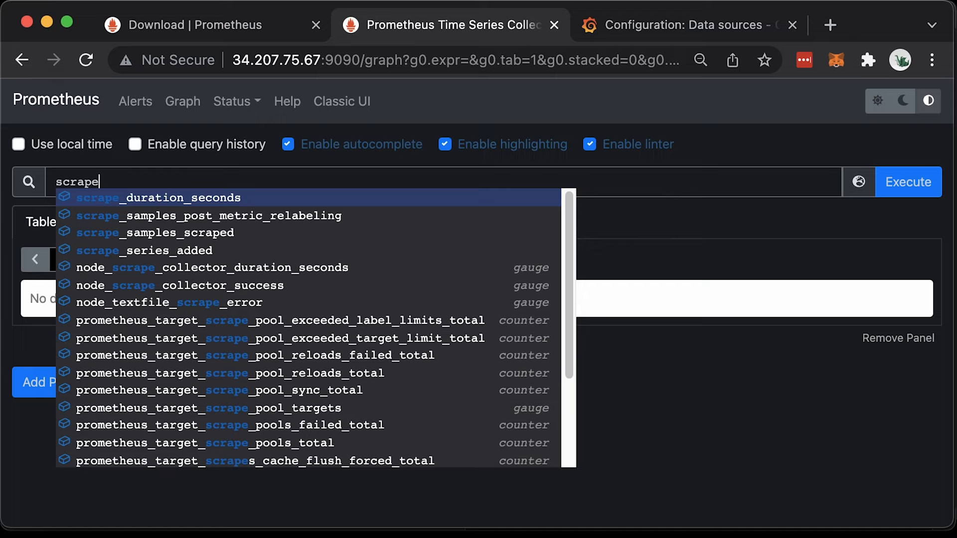
{"action": "left_click", "coordinate": [159, 198]}
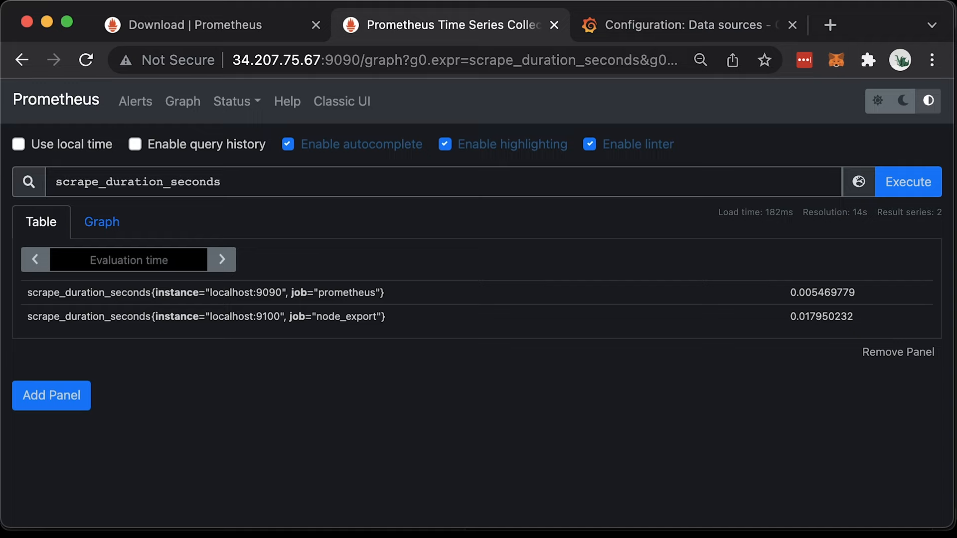
{"action": "left_click", "coordinate": [671, 25]}
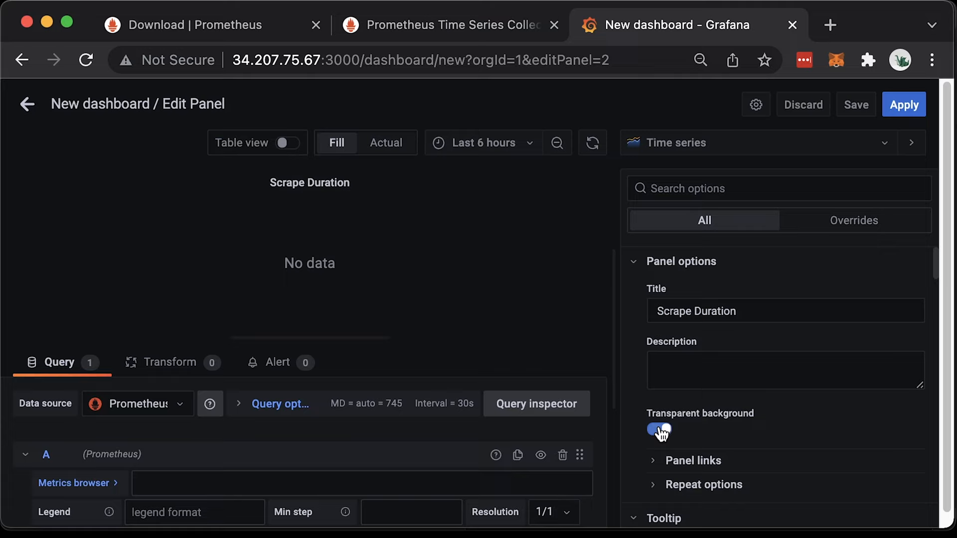
Chart scrape_duration_seconds in a Scrape Duration time series panel with unit seconds
{"action": "type", "text": "scrape_duration_seconds"}
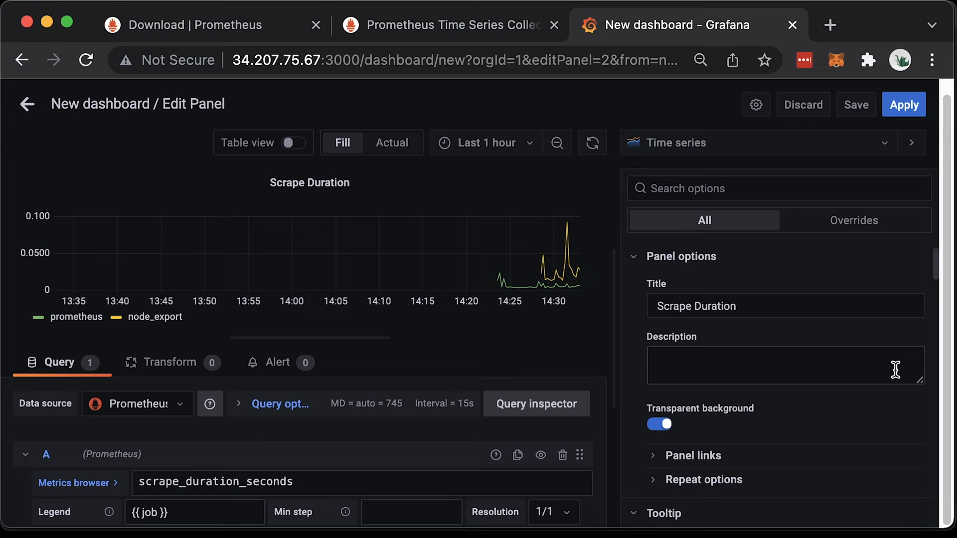
{"action": "left_click", "coordinate": [794, 402]}
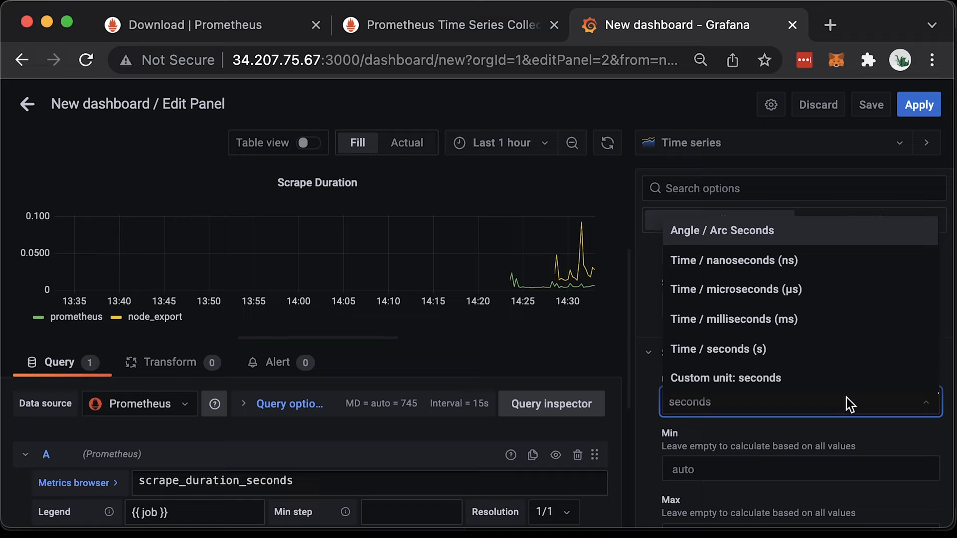
{"action": "left_click", "coordinate": [918, 104]}
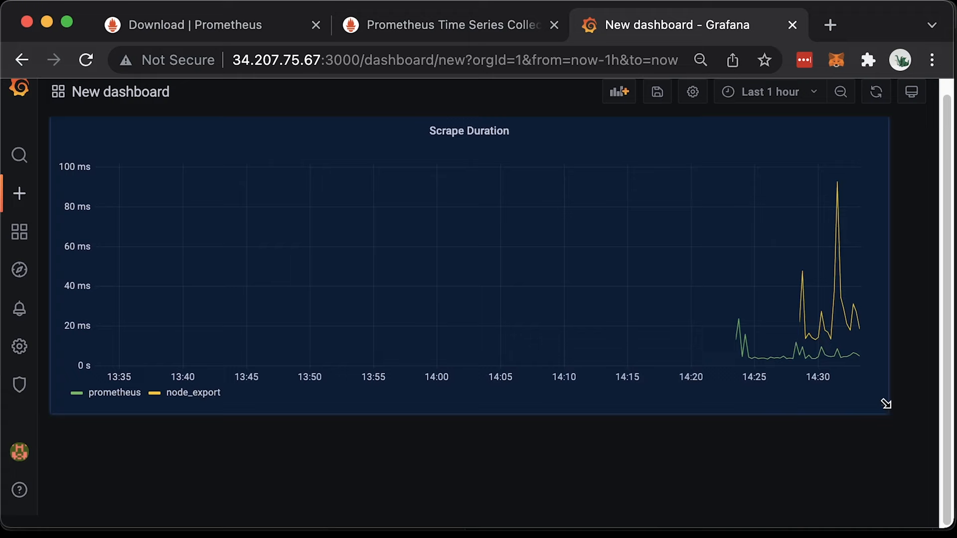
Save the new dashboard under the name Prometheus
{"action": "left_click", "coordinate": [657, 92]}
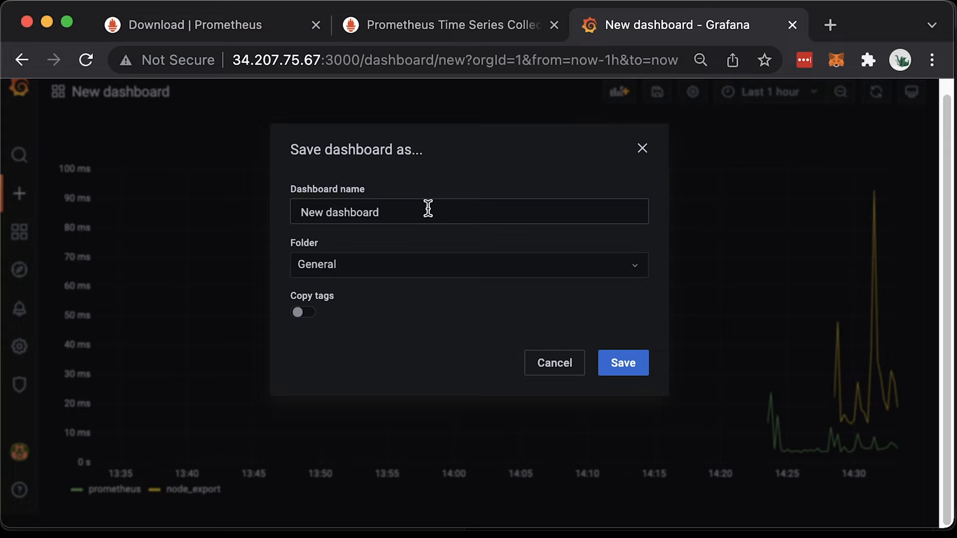
{"action": "type", "text": "Prometheus"}
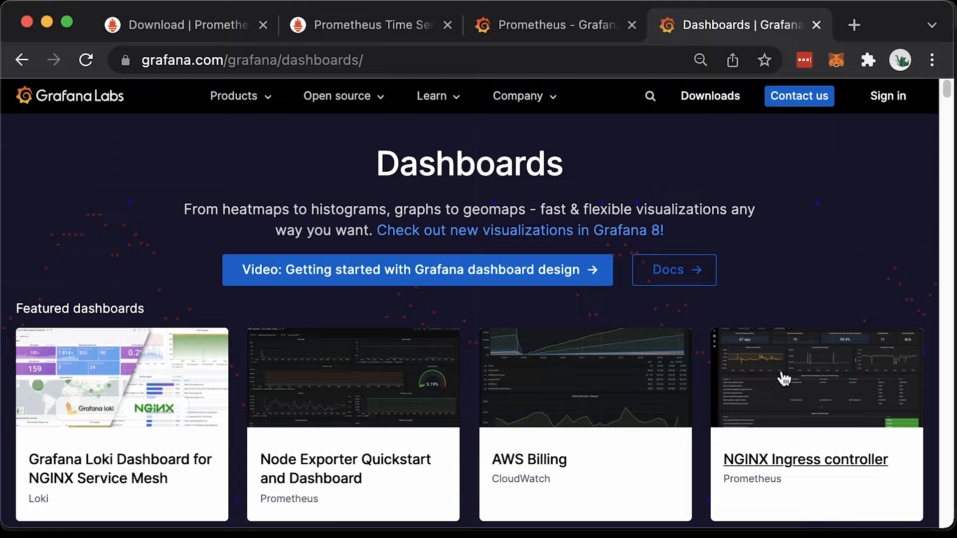
Search the Grafana Labs shared dashboards for 'node exporter'
{"action": "type", "text": "node exporter"}
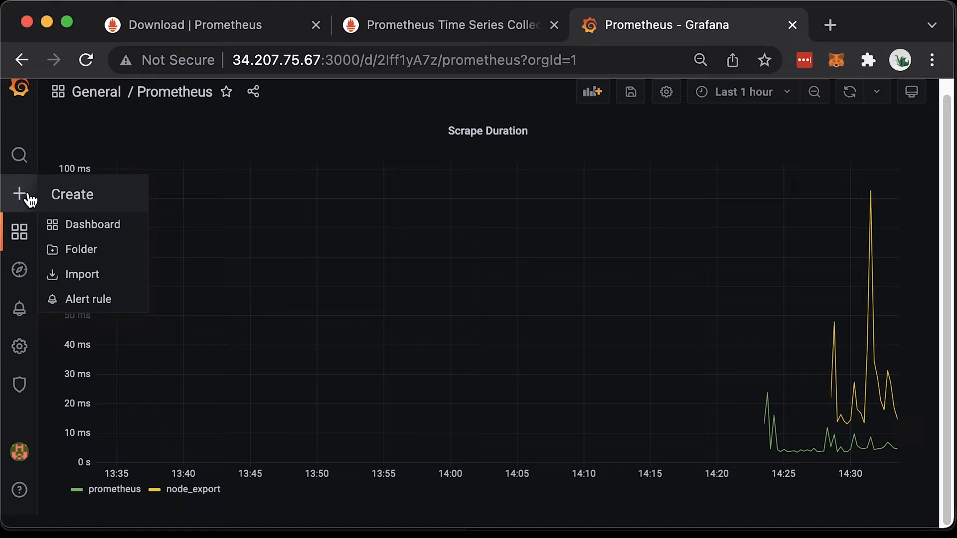
Import the Node Exporter Full dashboard on the Prometheus data source and shorten its time range
{"action": "left_click", "coordinate": [81, 275]}
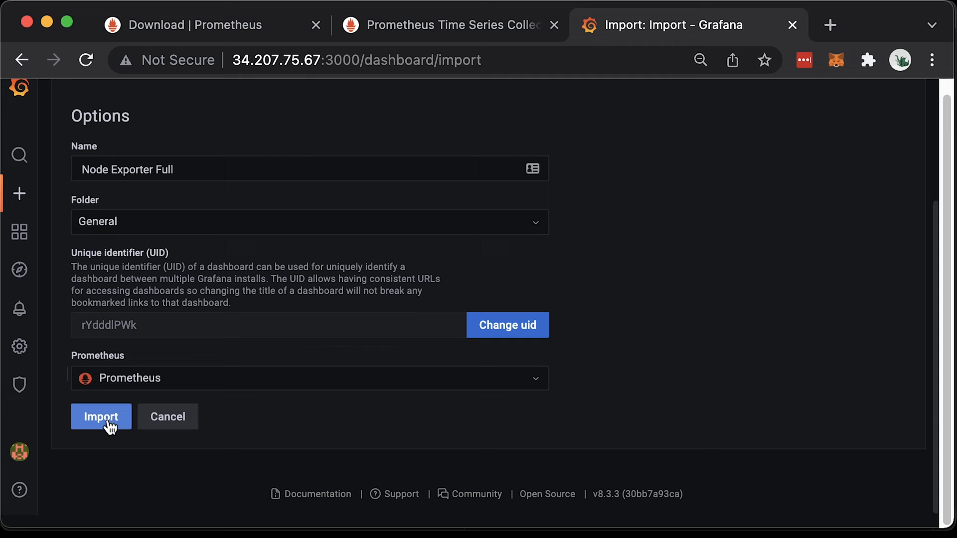
{"action": "left_click", "coordinate": [100, 416]}
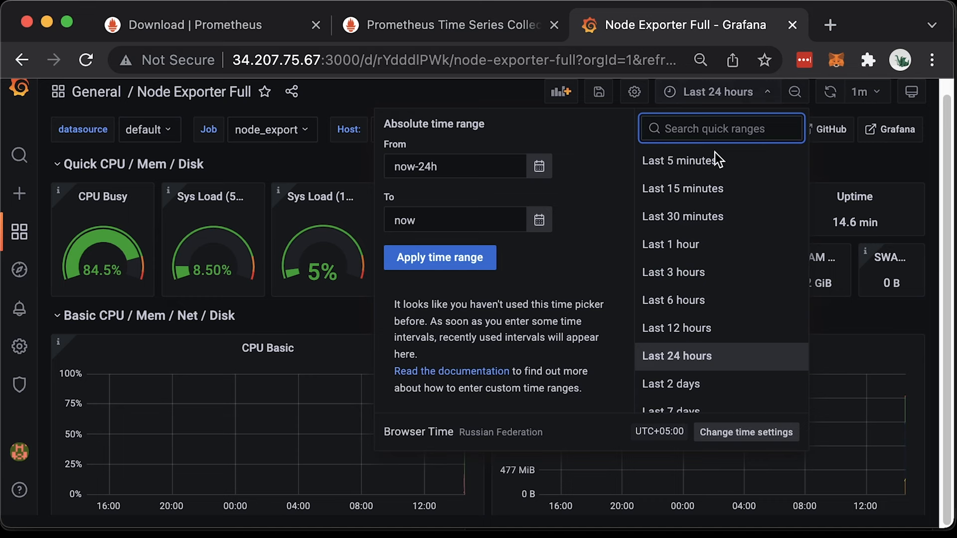
{"action": "left_click", "coordinate": [682, 216]}
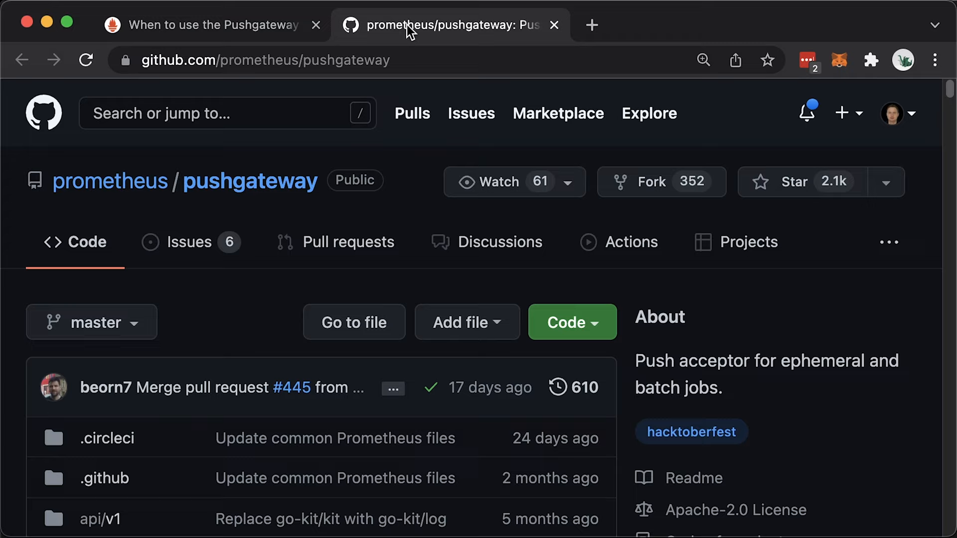
Scroll through the prometheus/pushgateway repository page on GitHub
{"action": "scroll", "scroll_direction": "down", "scroll_amount": 3}
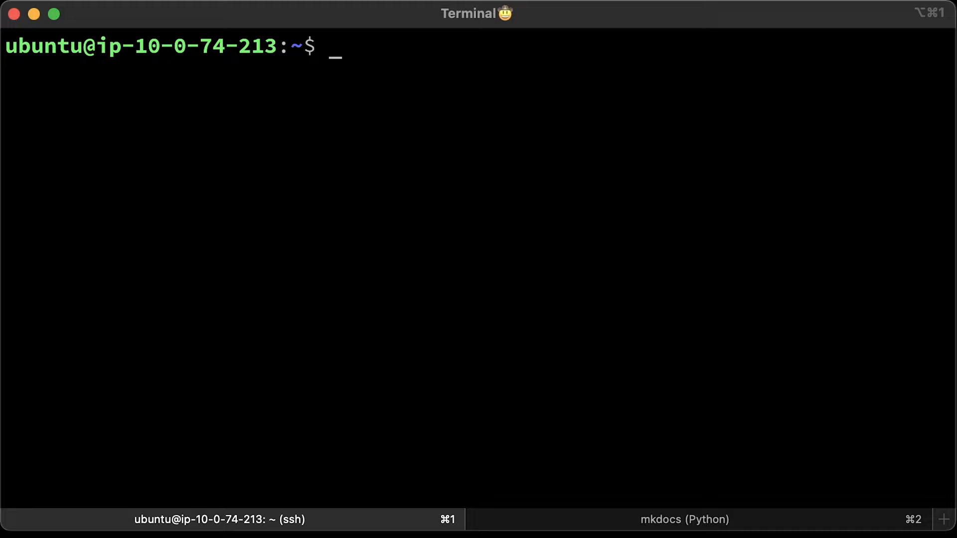
Edit pushgateway.service in vim, then push jenkins_job_duration_seconds 15.98 to the Pushgateway with curl
{"action": "type", "text": "sudo vim /etc/systemd/system/pushgateway.service"}
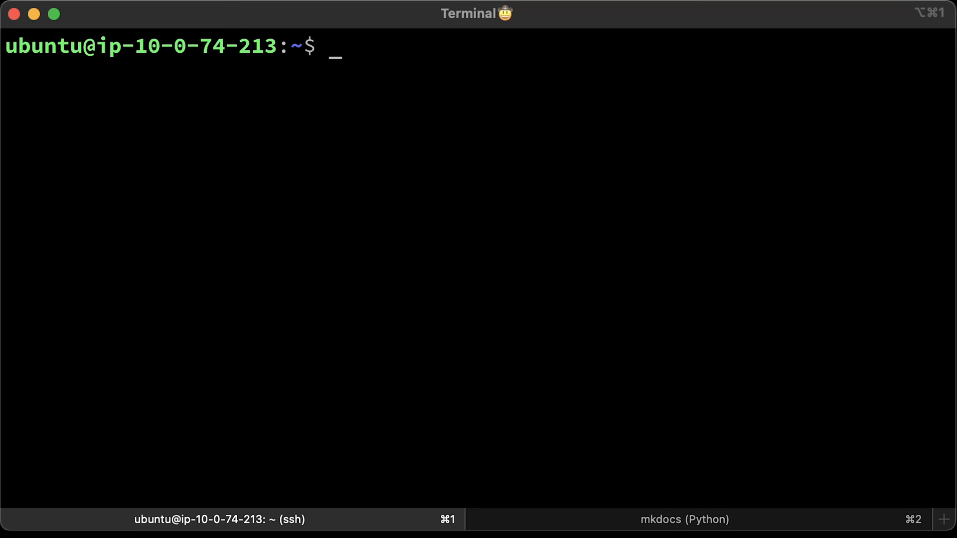
{"action": "type", "text": "echo \"jenkins_job_duration_seconds 15.98\" | curl --data-binary @- http://localhost:9091/metrics/job/backup"}
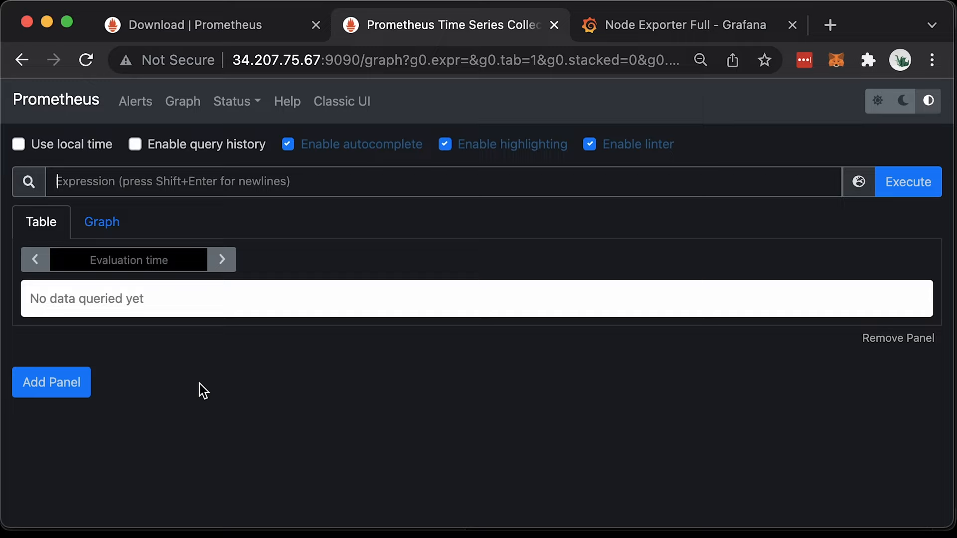
Query jenkins_job_duration_seconds in the Prometheus expression box
{"action": "type", "text": "jenkins_job_duration_seconds"}
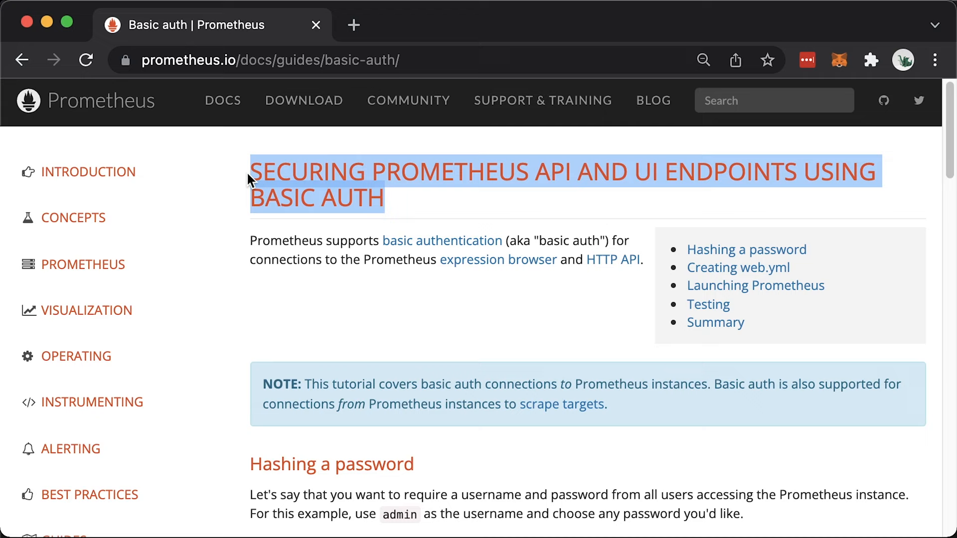
Scroll the basic auth guide down to the Hashing a password section
{"action": "scroll", "scroll_direction": "down", "scroll_amount": 3}
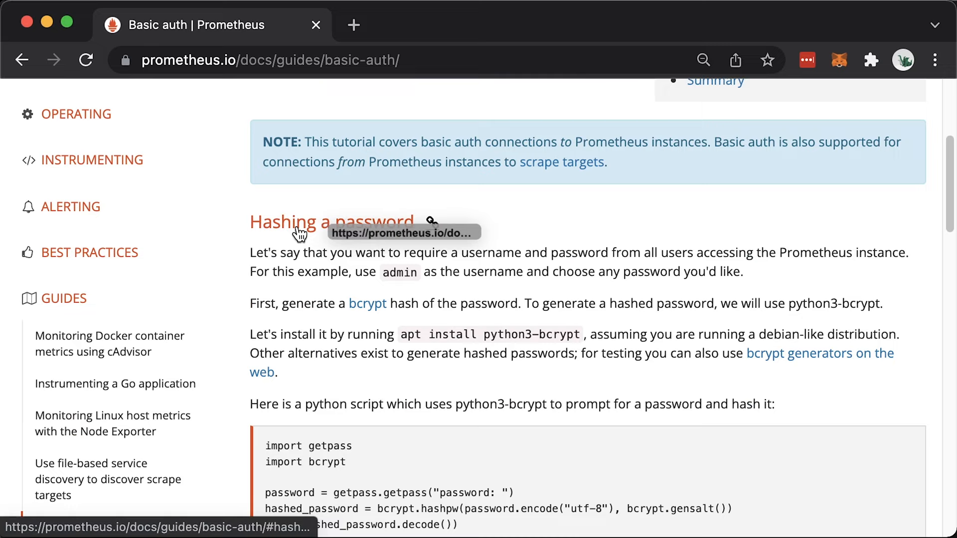
{"action": "scroll", "scroll_direction": "down", "scroll_amount": 3}
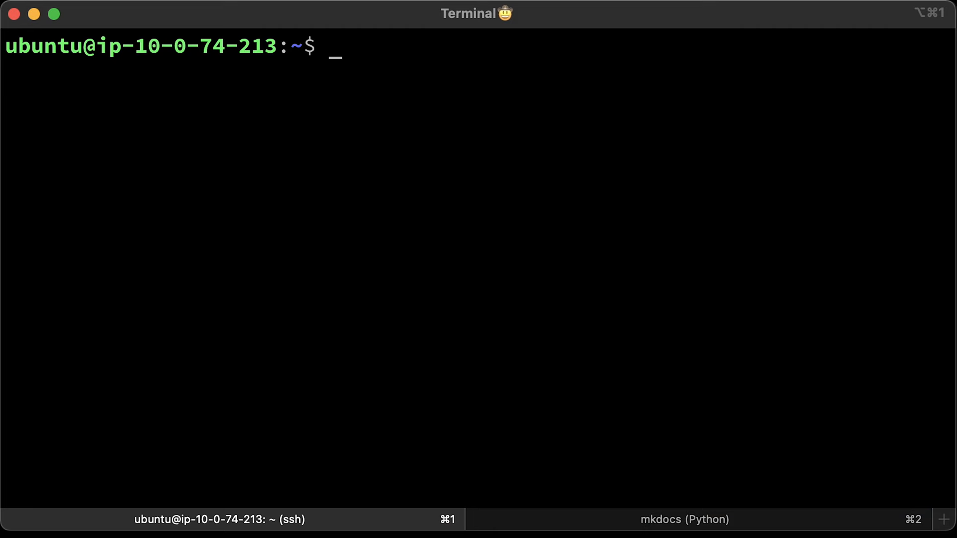
Install python3-bcrypt, then add a trailing backslash after --web.enable-lifecycle in prometheus.service
{"action": "type", "text": "sudo apt-get -y install python3-bcrypt"}
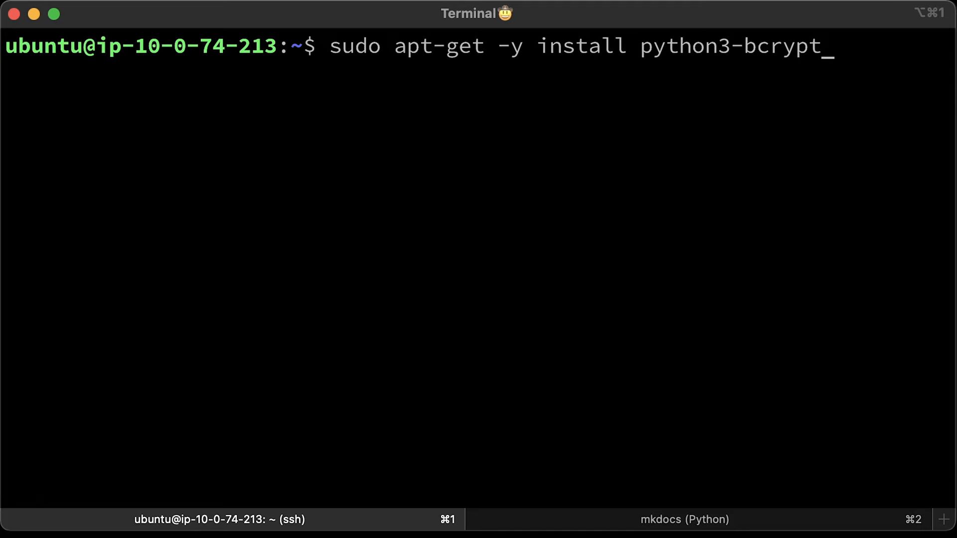
{"action": "key", "text": "Return"}
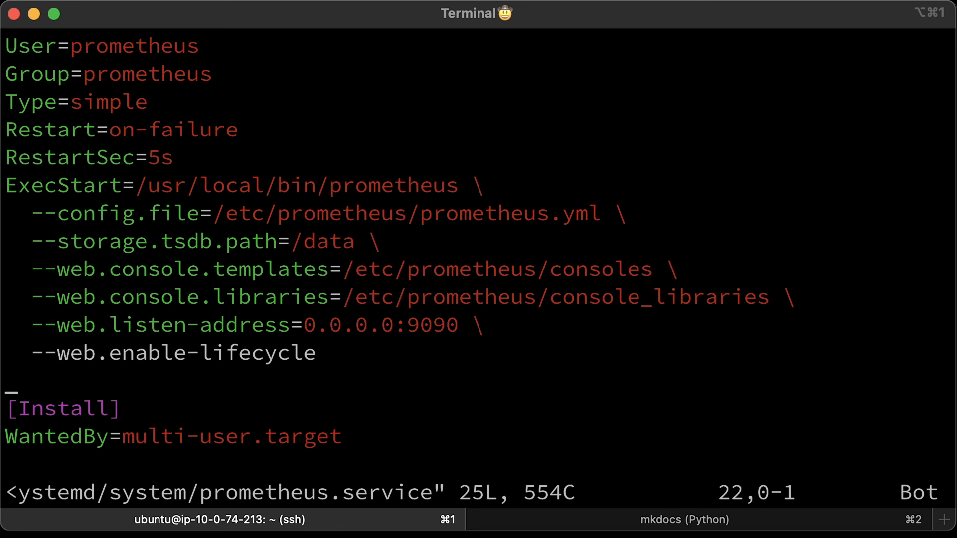
{"action": "key", "text": "i"}
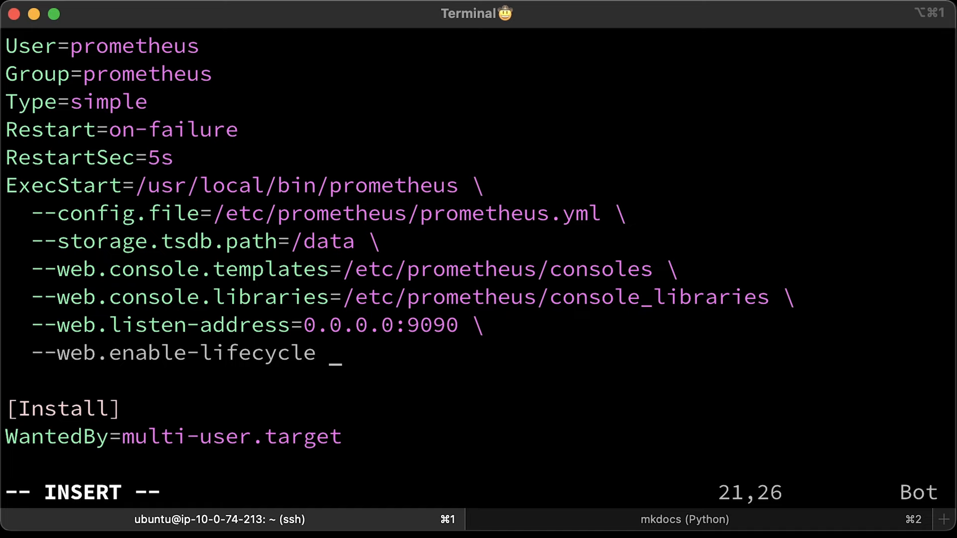
{"action": "type", "text": "\\"}
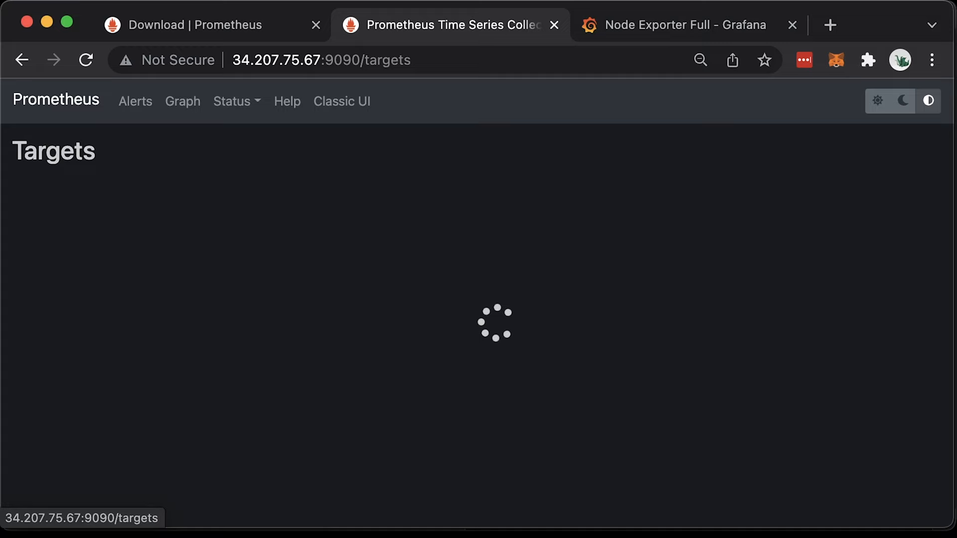
Sign in to Prometheus with the admin credentials and expand the failing prometheus target
{"action": "type", "text": "•••••"}
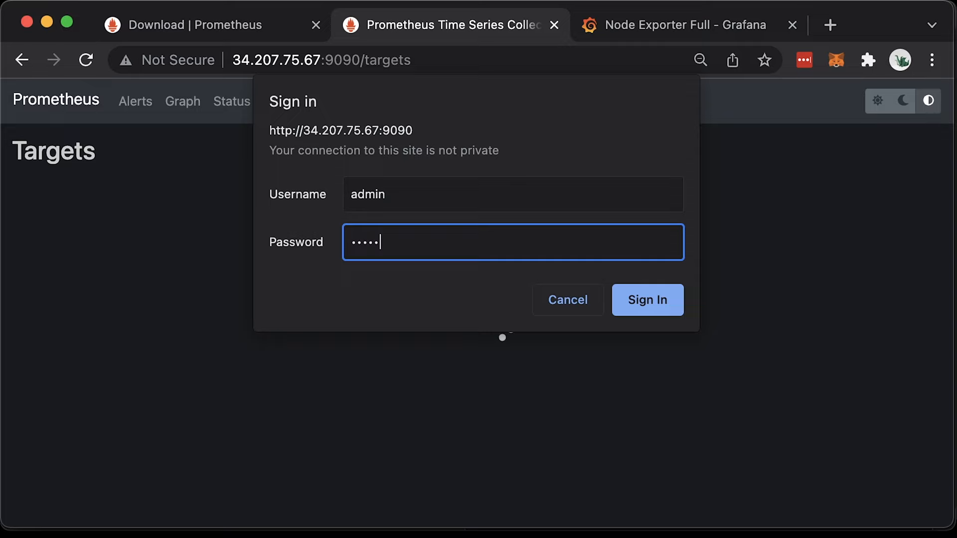
{"action": "left_click", "coordinate": [647, 300]}
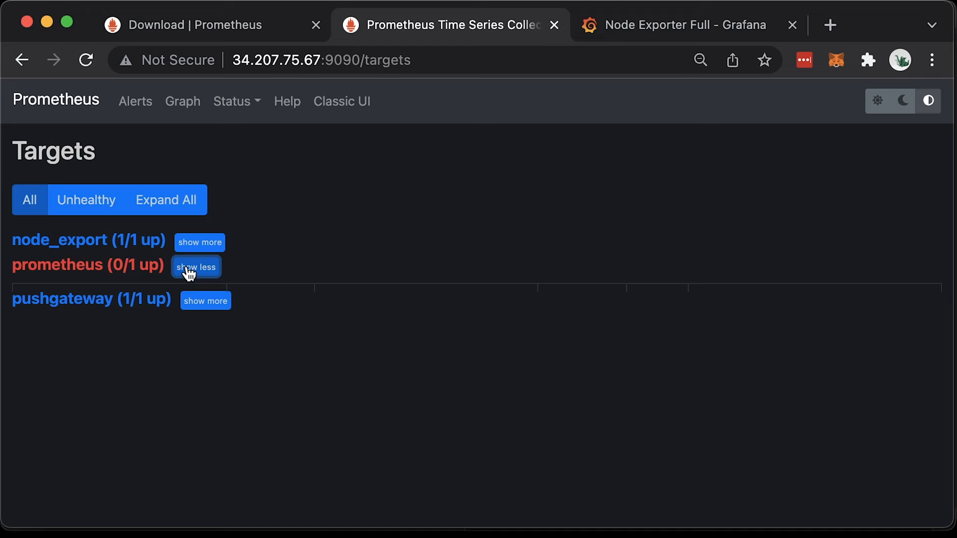
{"action": "left_click", "coordinate": [197, 267]}
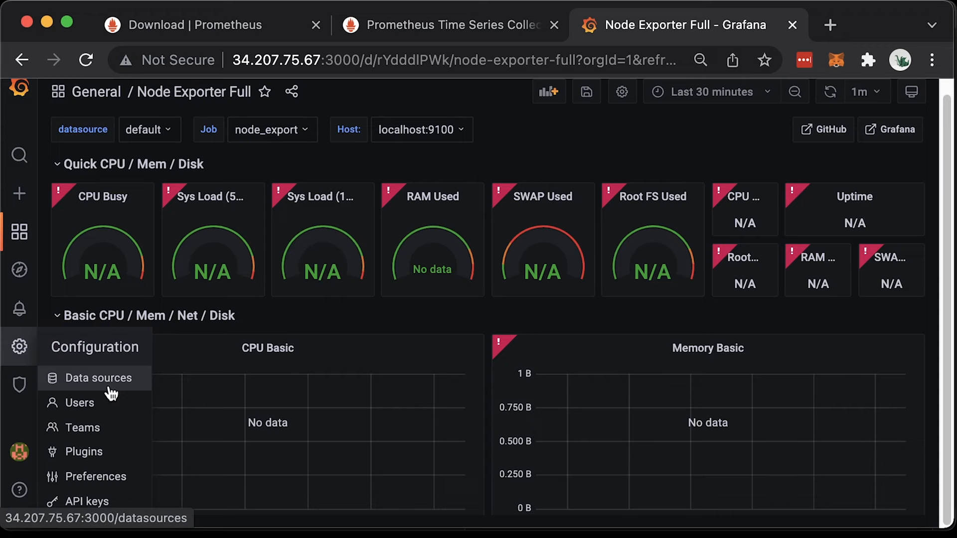
Open Grafana's Data sources configuration from the Node Exporter Full dashboard
{"action": "left_click", "coordinate": [97, 378]}
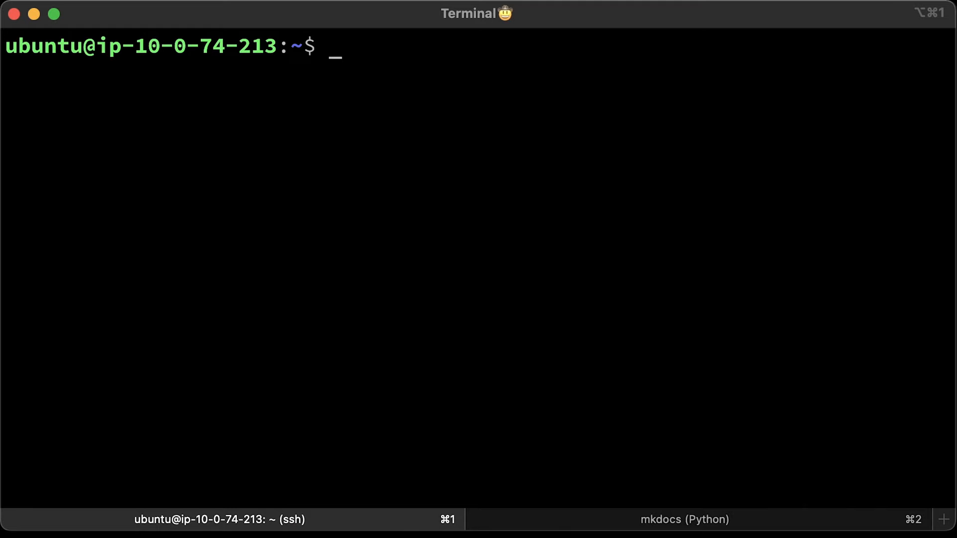
{"action": "type", "text": "sudo vim /etc/grafana/provisioning/datasources/datasources.yaml"}
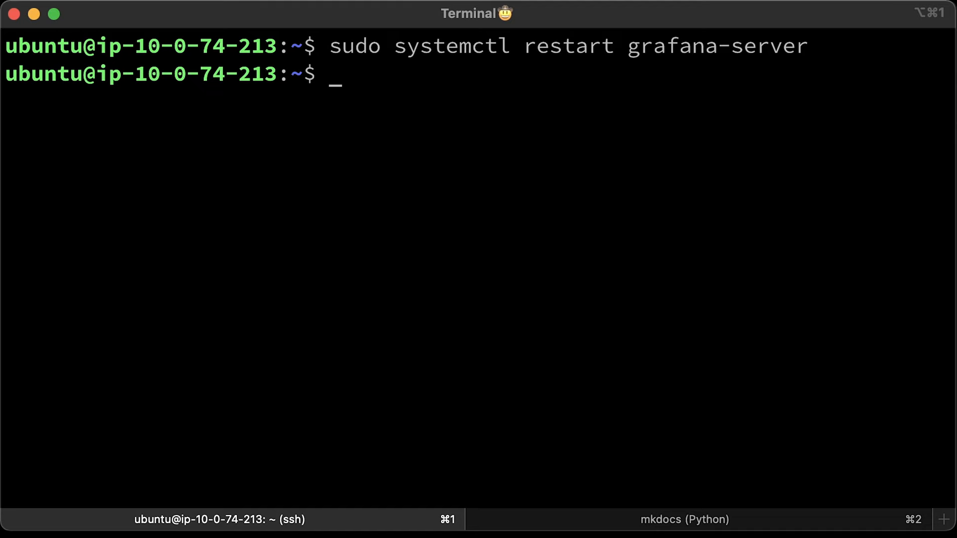
{"action": "type", "text": "vim /etc/prometheus/prometheus.yml"}
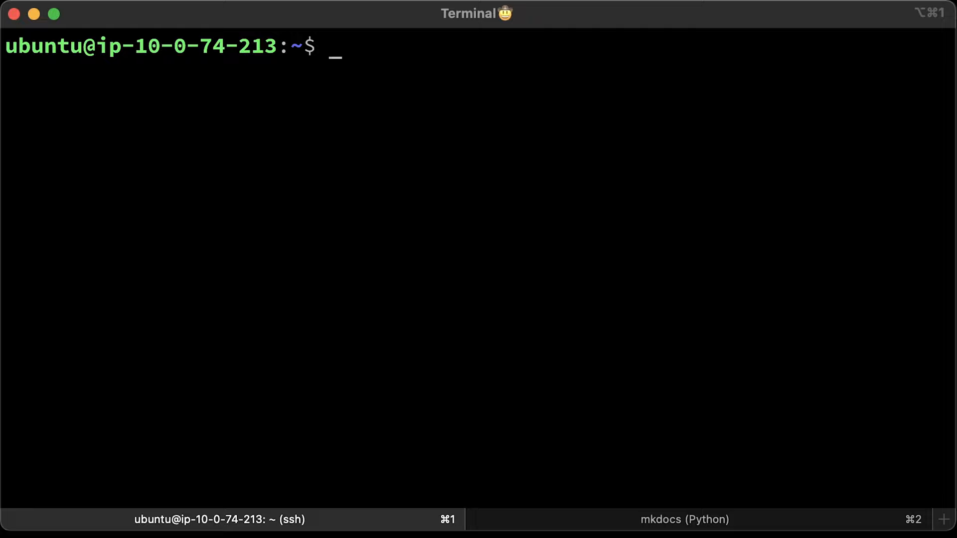
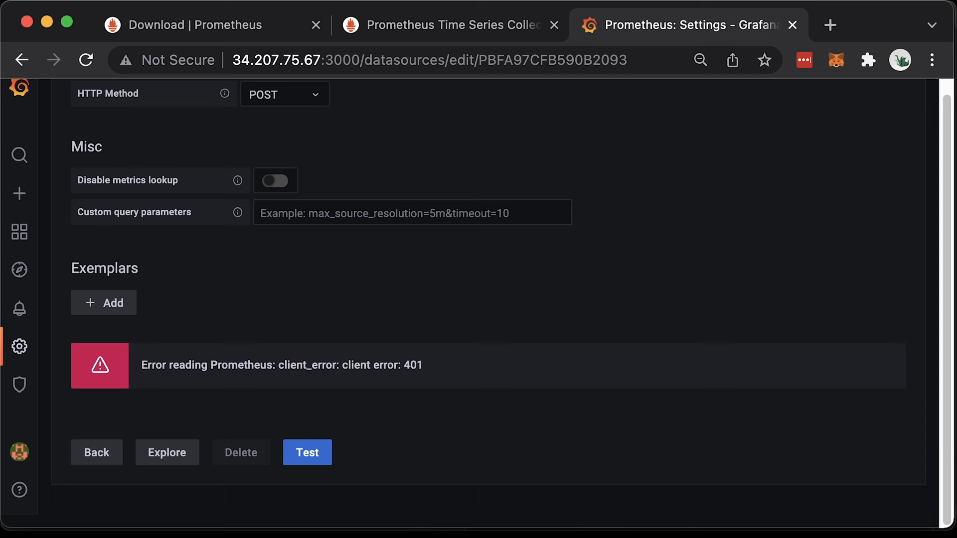
Run Save & test on the Prometheus data source until it reports working
{"action": "left_click", "coordinate": [307, 453]}
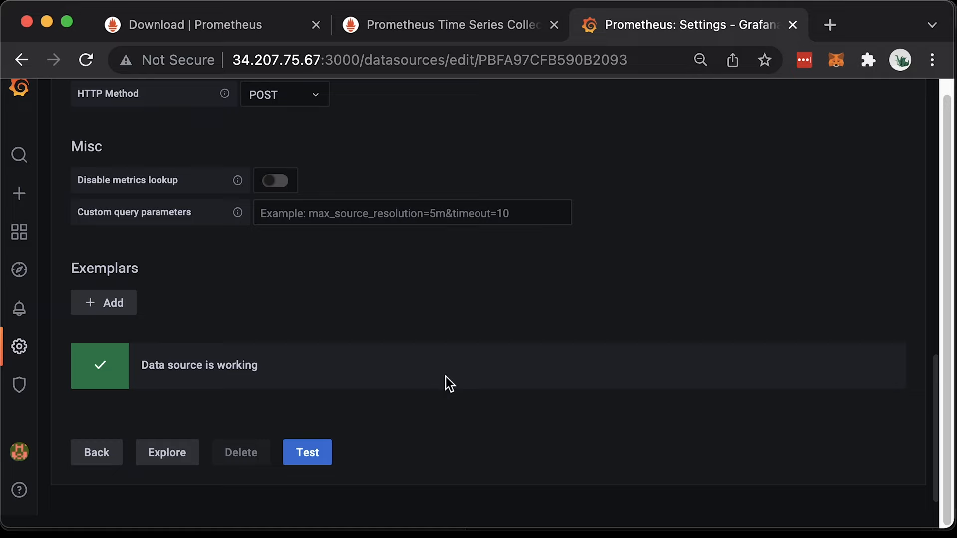
{"action": "left_click", "coordinate": [449, 25]}
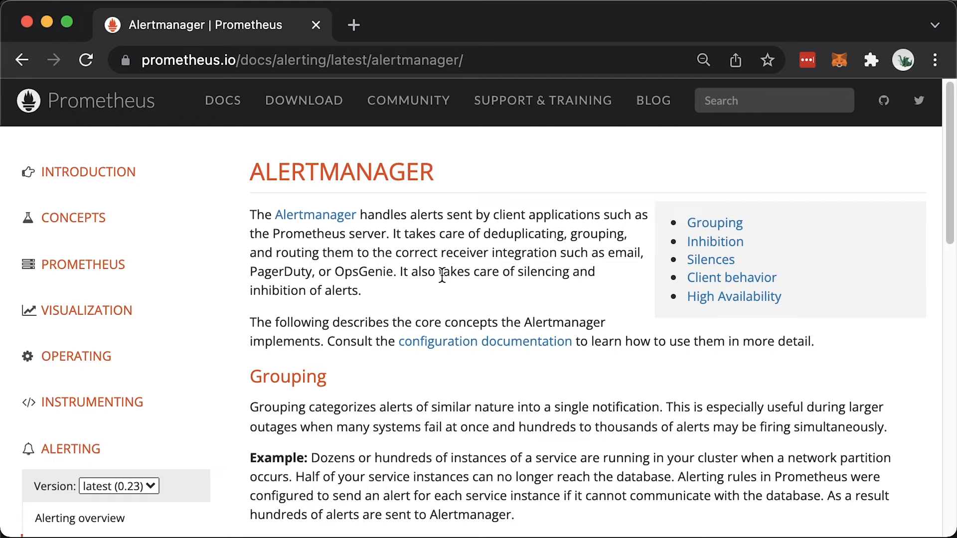
{"action": "scroll", "scroll_direction": "down", "scroll_amount": 3}
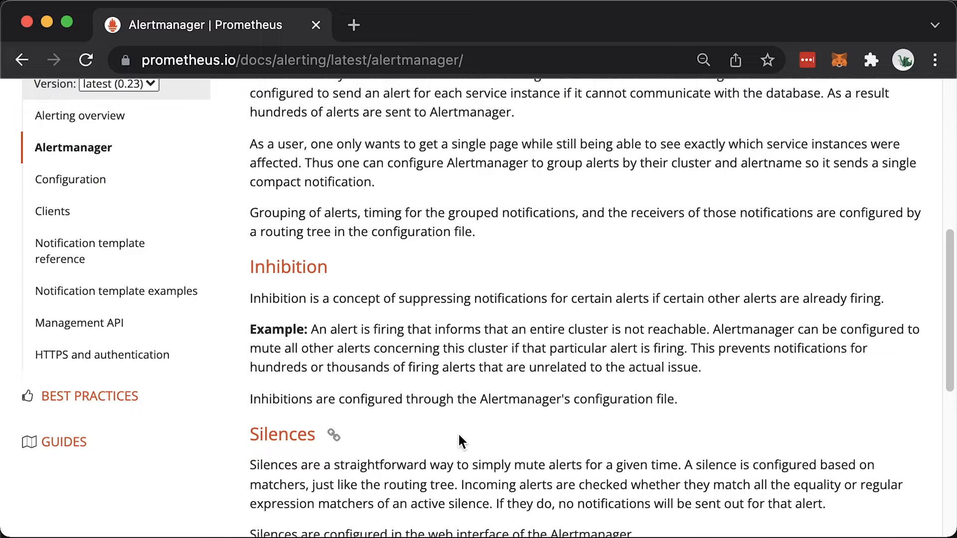
{"action": "scroll", "scroll_direction": "down", "scroll_amount": 3}
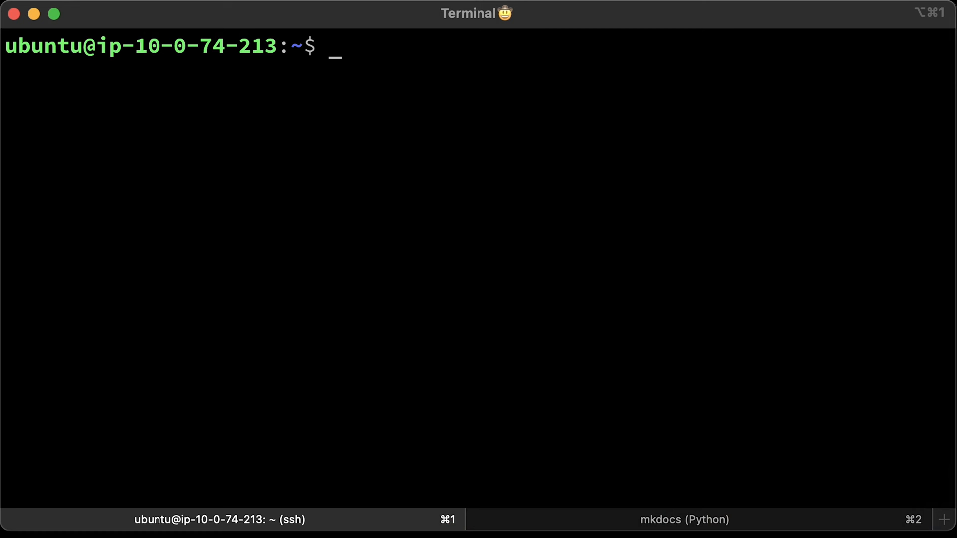
Create the alertmanager user, /alertmanager-data and /etc/alertmanager, move alertmanager.yml there, and check the service status
{"action": "type", "text": "sudo useradd \\"}
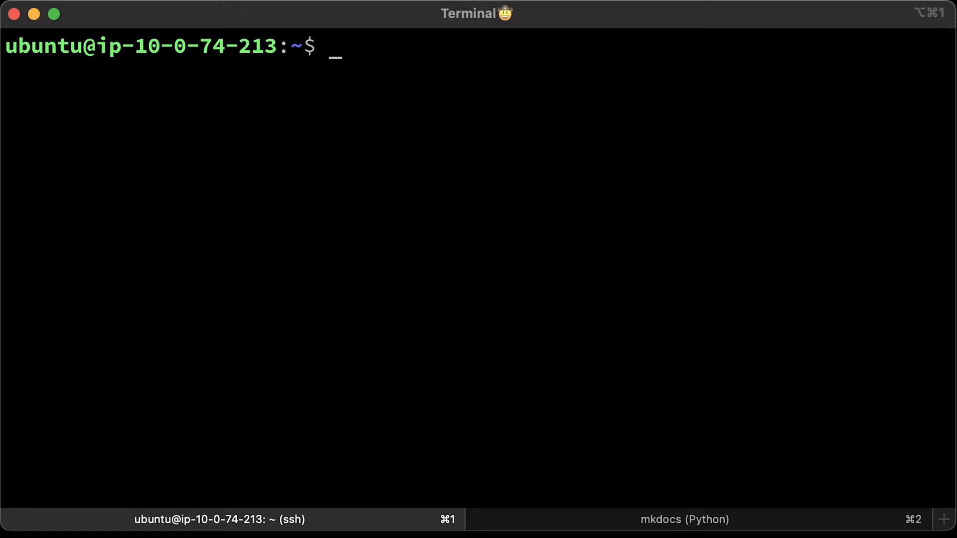
{"action": "type", "text": "sudo mkdir -p /alertmanager-data /etc/alertmanager"}
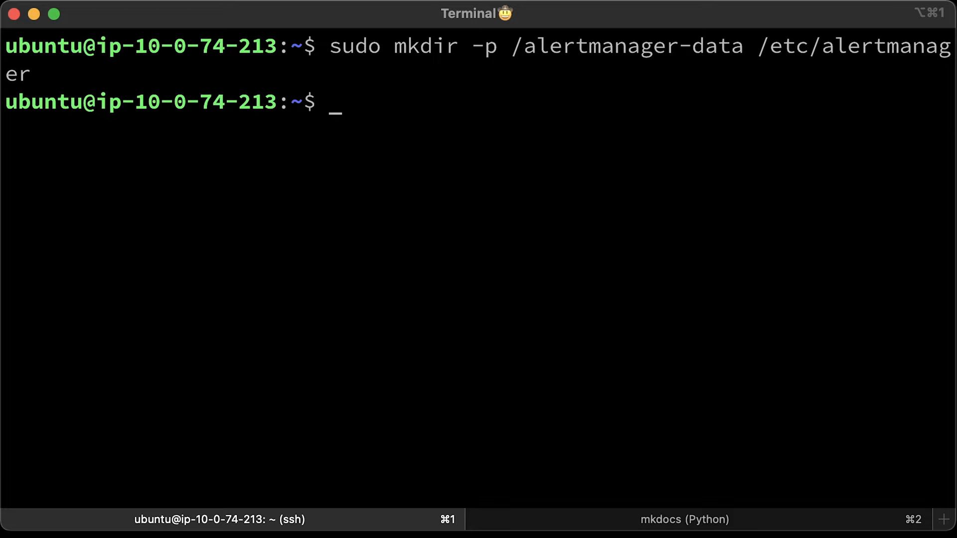
{"action": "type", "text": "sudo mv alertmanager-0.23.0.linux-amd64/alertmanager.yml /etc/alertmanager/"}
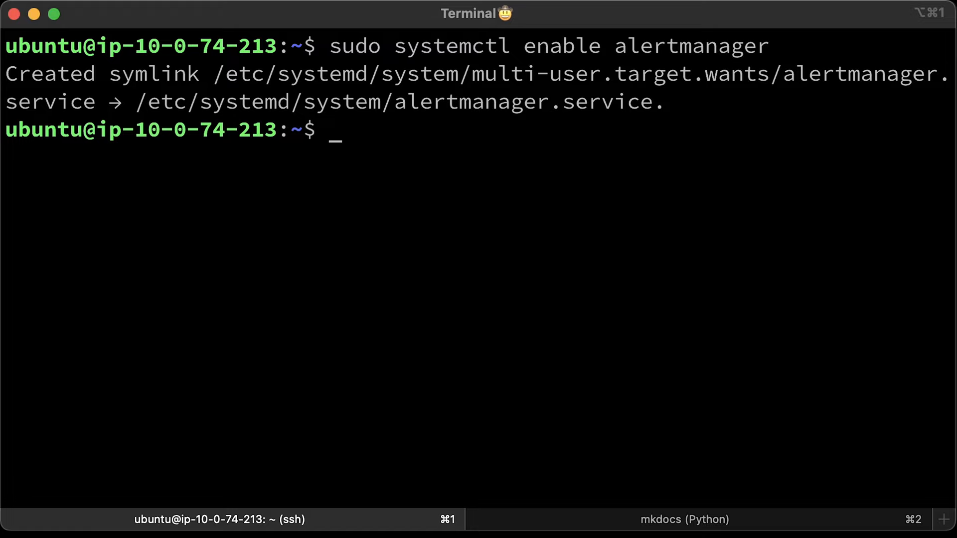
{"action": "type", "text": "sudo systemctl status alertmanager"}
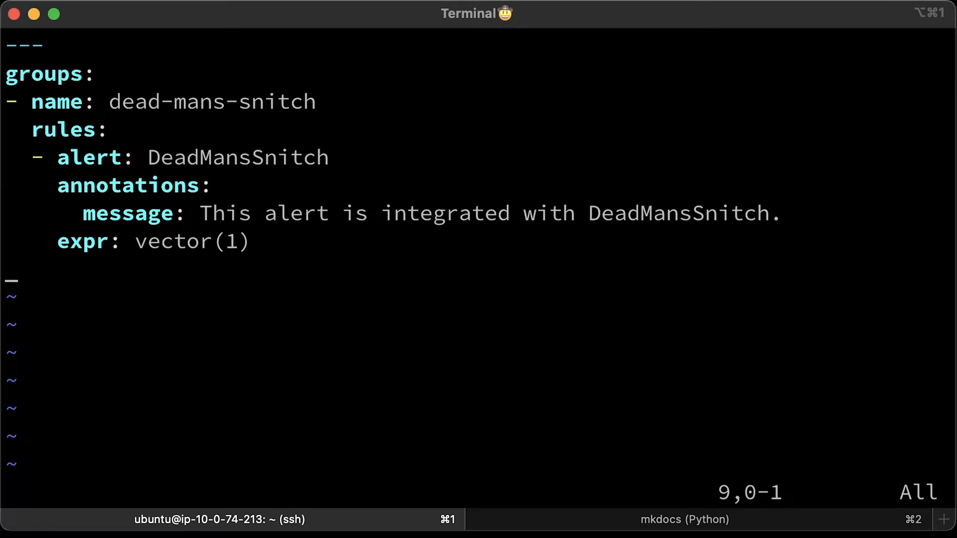
Save the rule file, then set Prometheus alerting to localhost:9093 and add dead-mans-snitch-rule.yml under rule_files
{"action": "type", "text": ":x"}
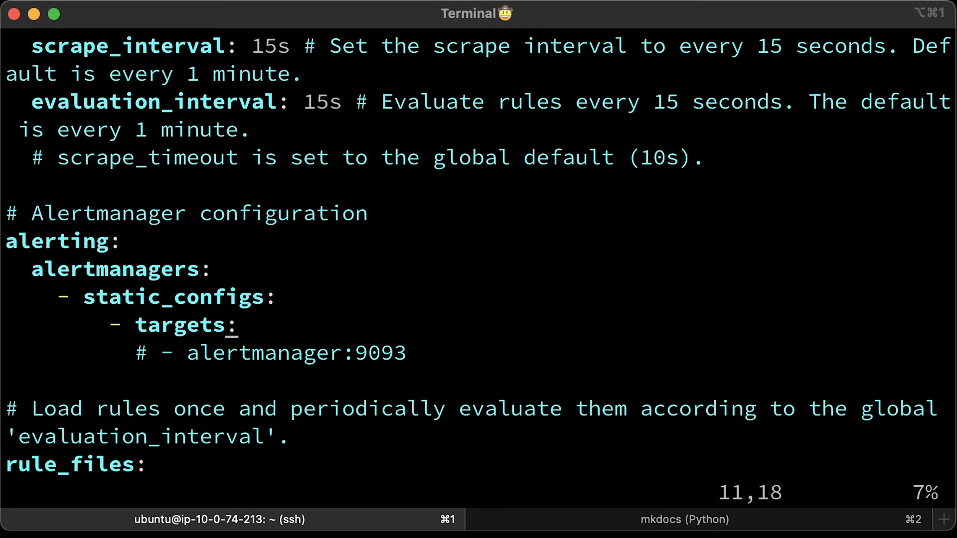
{"action": "type", "text": "localhost:9093"}
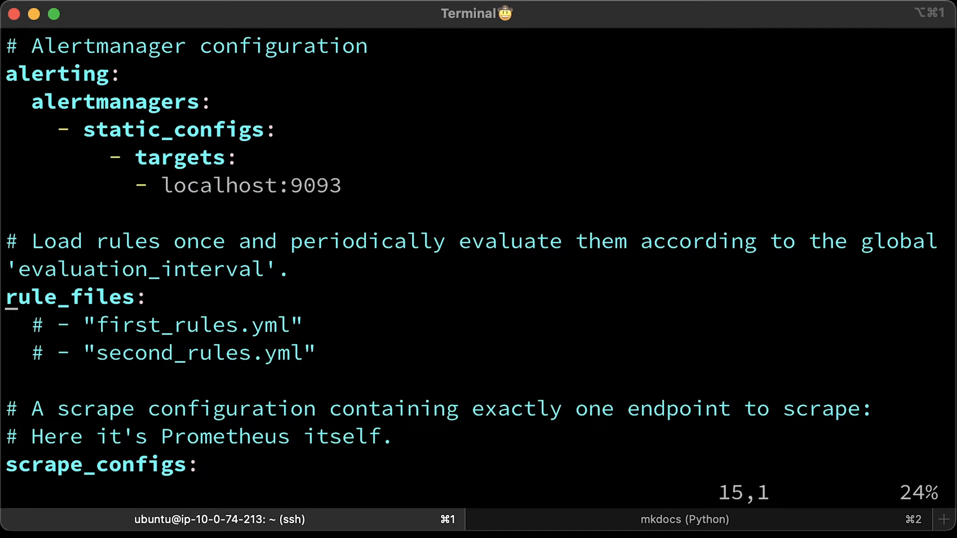
{"action": "type", "text": "dead-mans-snitch-rule.yml"}
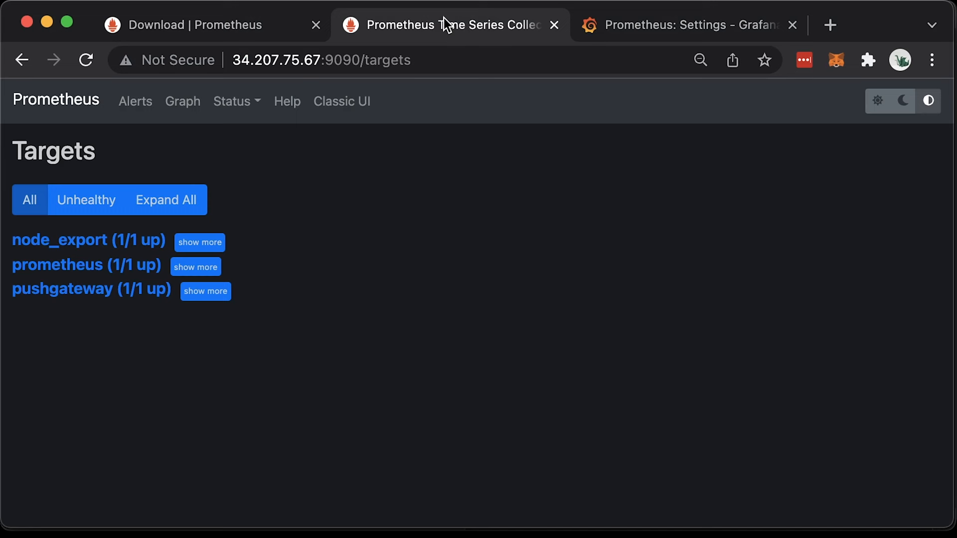
{"action": "left_click", "coordinate": [135, 102]}
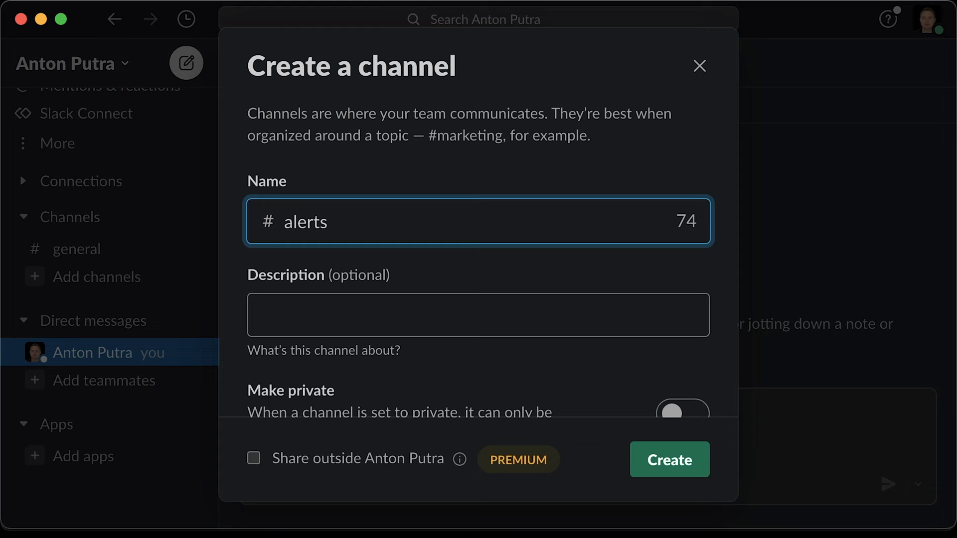
Create the new Slack channel named alerts
{"action": "left_click", "coordinate": [669, 460]}
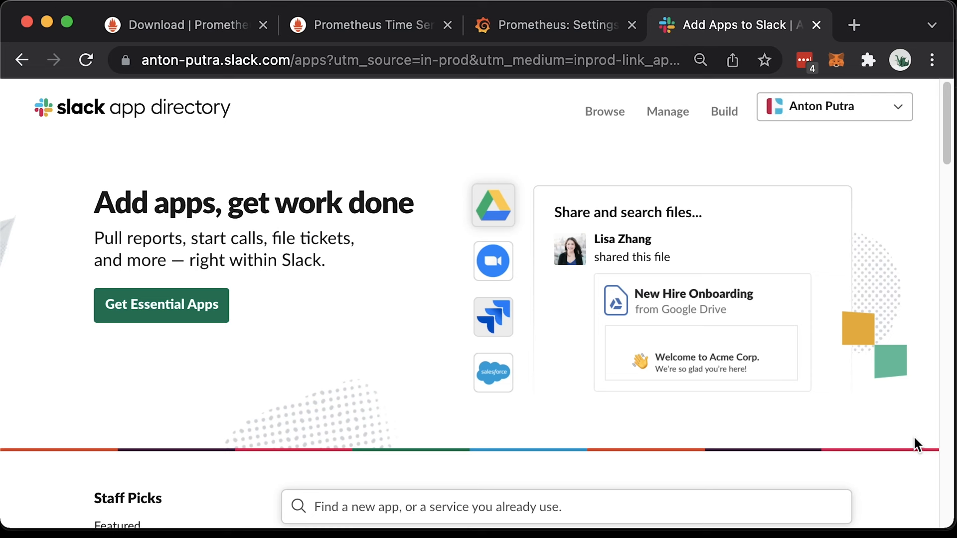
Create a new Slack app named Prometheus on api.slack.com and pick its workspace
{"action": "left_click", "coordinate": [890, 101]}
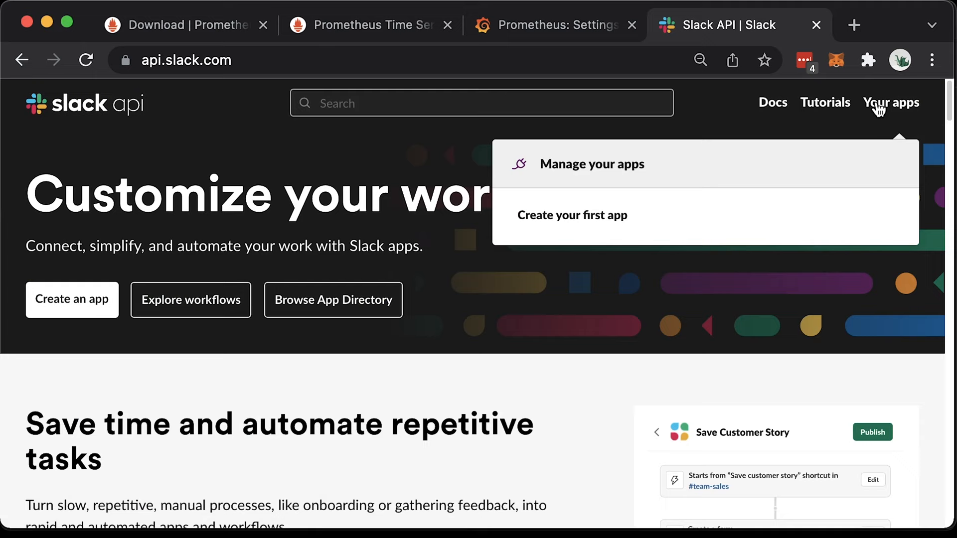
{"action": "left_click", "coordinate": [571, 216]}
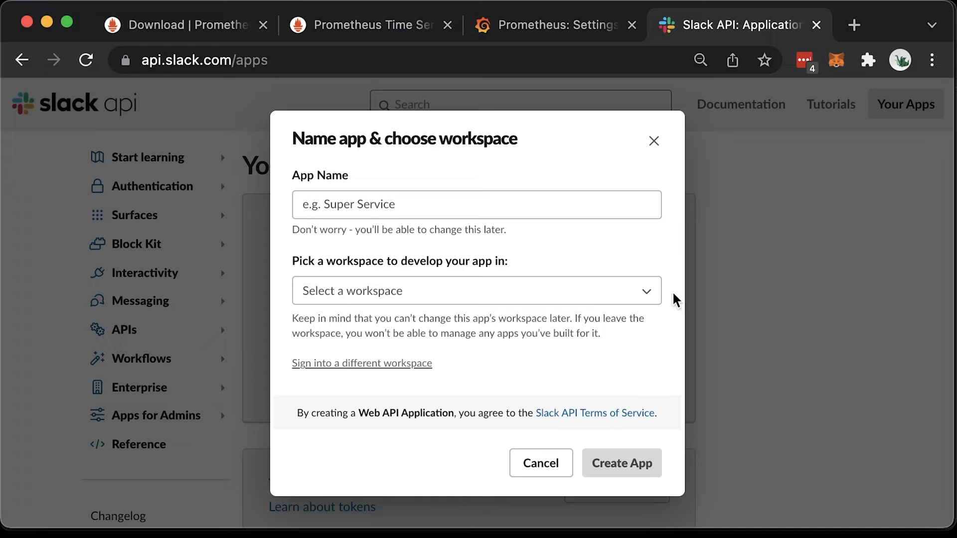
{"action": "type", "text": "Prometheus"}
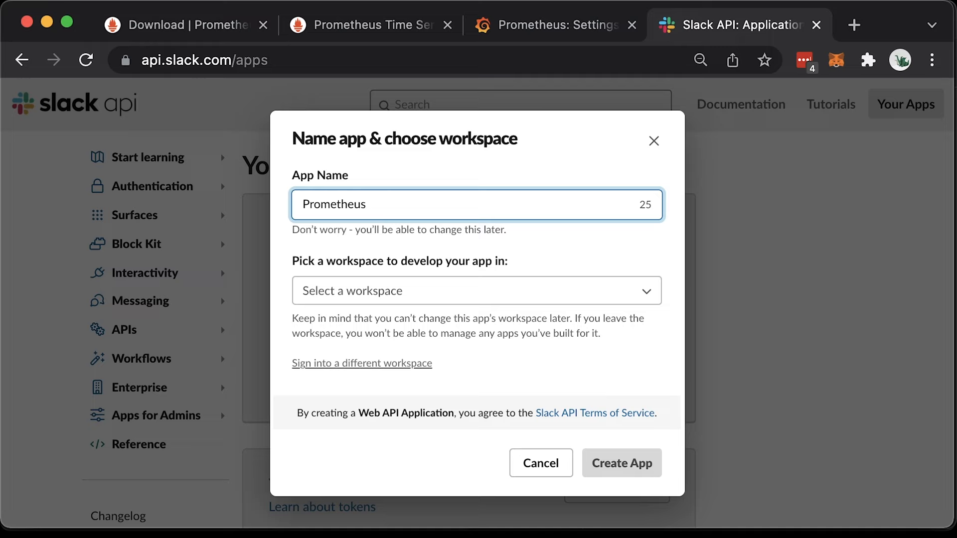
{"action": "left_click", "coordinate": [621, 464]}
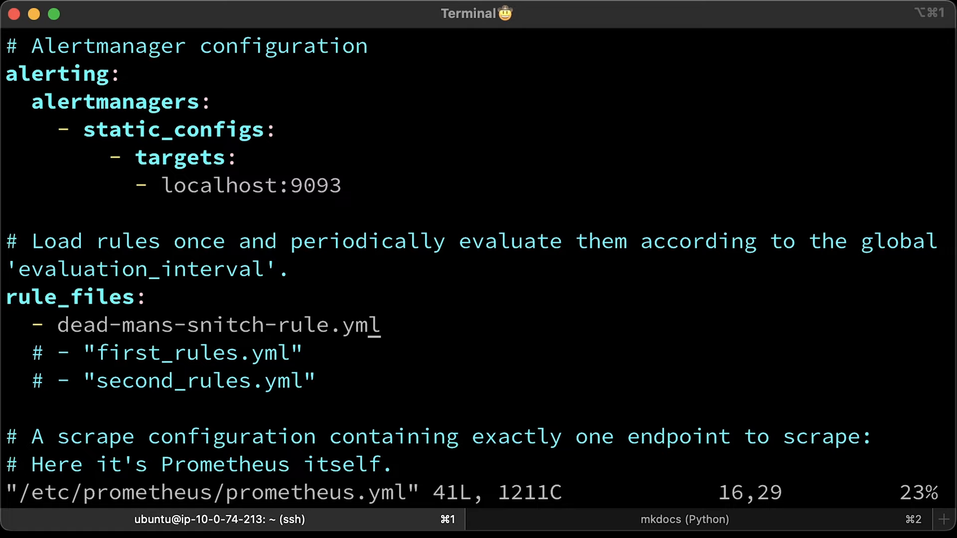
Add batch-job-rules.yml under rule_files in prometheus.yml and save
{"action": "type", "text": "batch-job-rules.yml"}
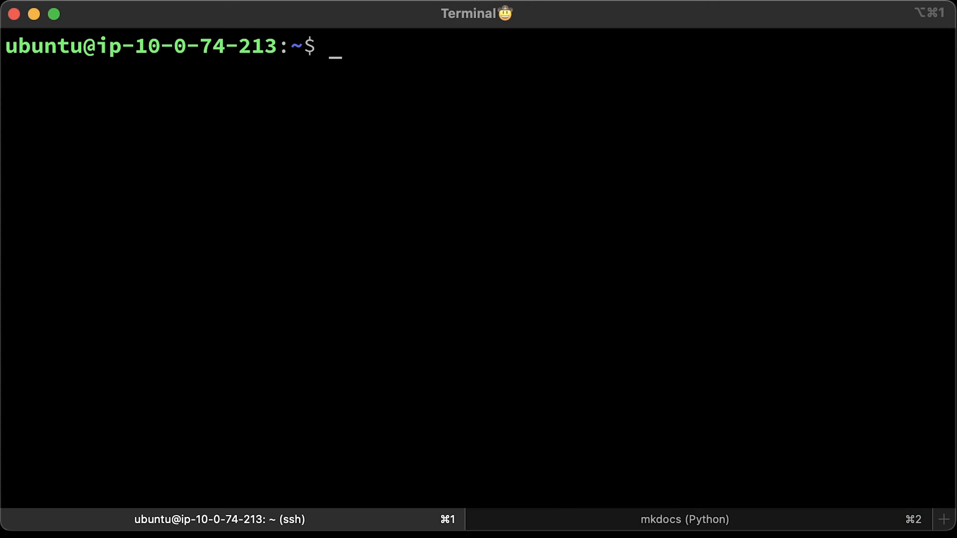
Push jenkins_job_duration_seconds 31.87 to Pushgateway with curl and view the #alerts channel
{"action": "type", "text": "echo \"jenkins_job_duration_seconds 31.87\" | curl --data-binary @- http://localhost:9091/metrics/job/backup_"}
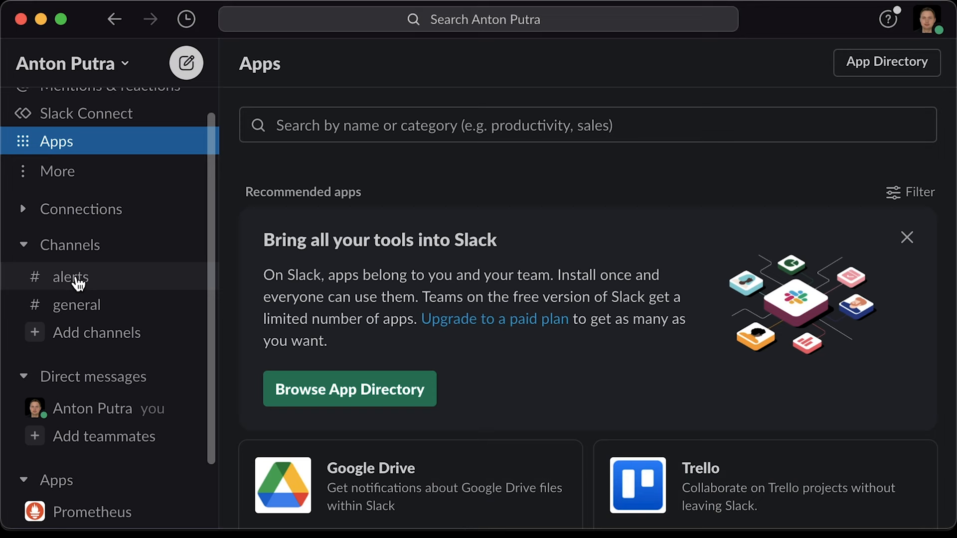
{"action": "left_click", "coordinate": [69, 277]}
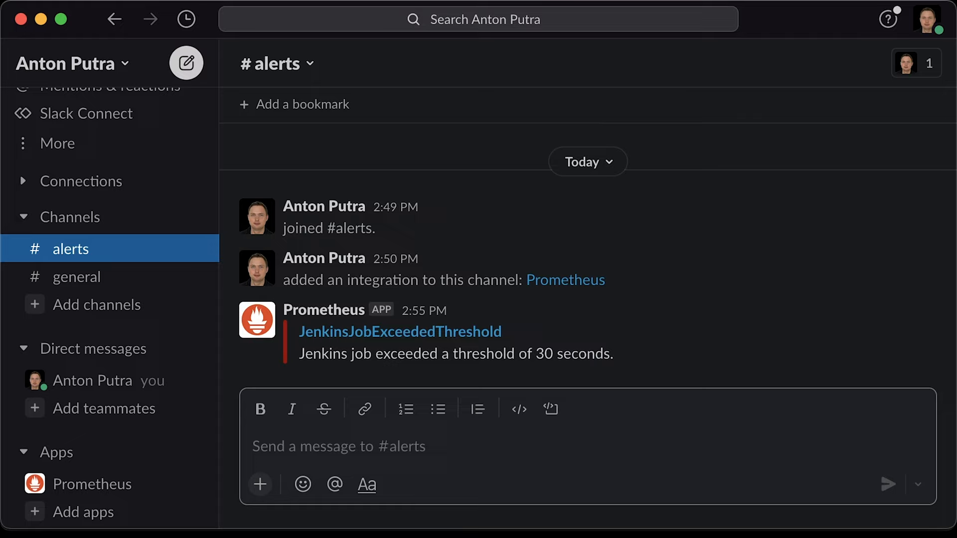